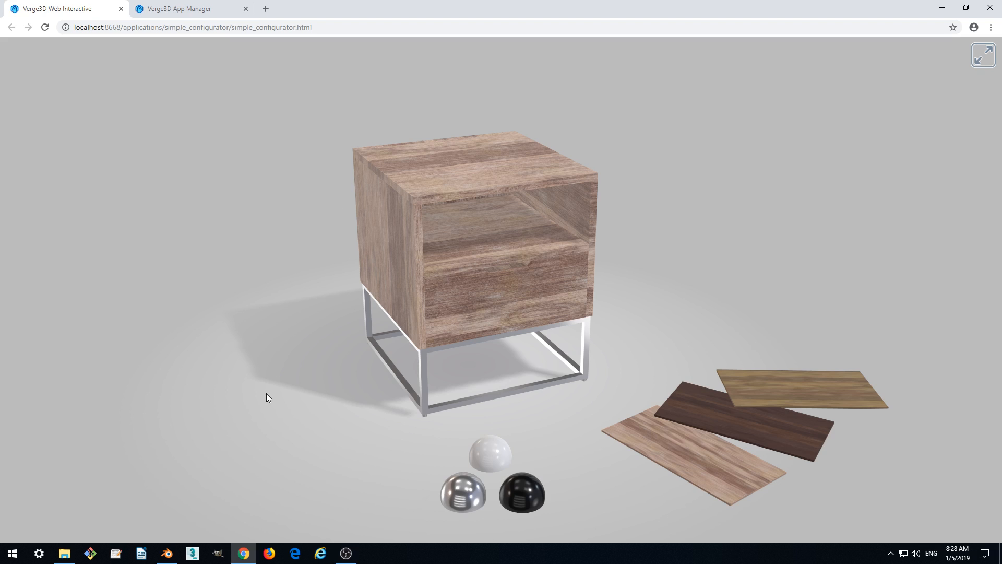
Step: Switch from the Chrome configurator demo to the nightstand.blend scene in Blender
click(166, 553)
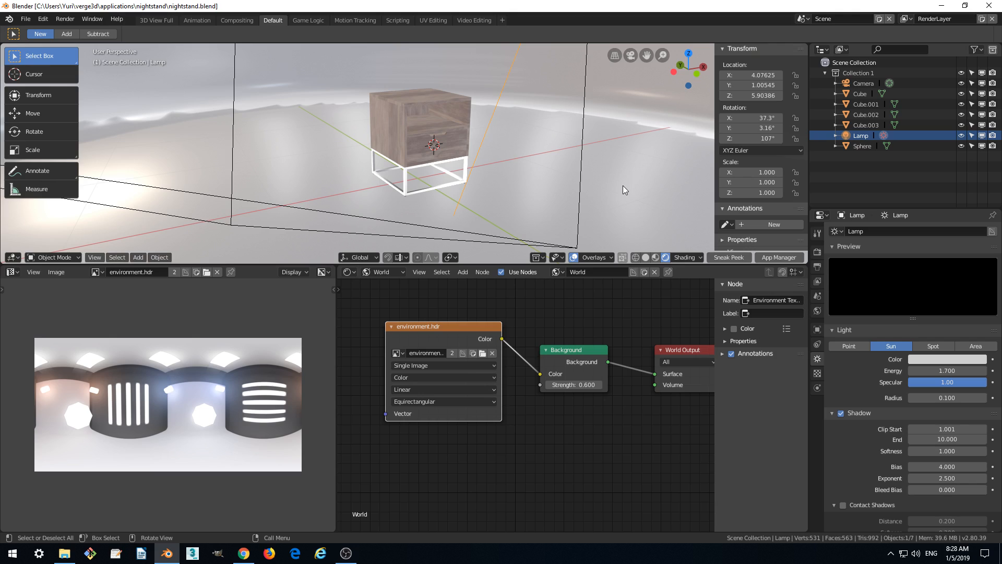
mouse_move(717, 250)
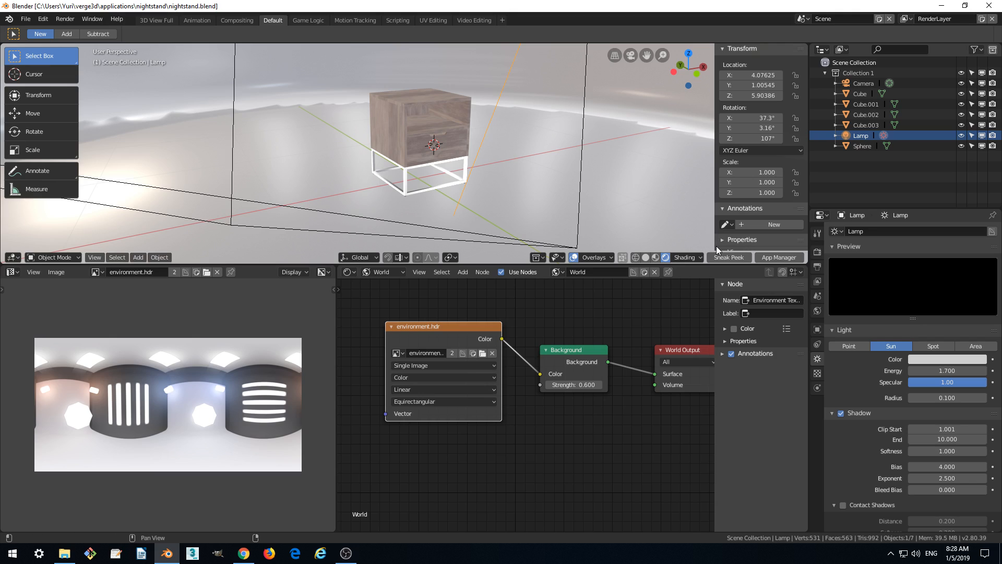
mouse_move(728, 257)
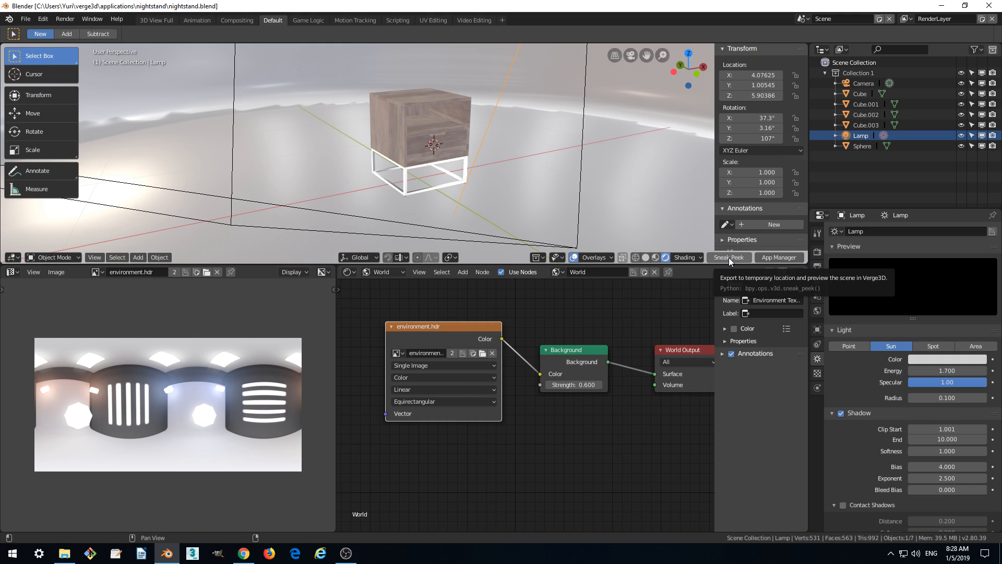
Step: Launch a Verge3D Sneak Peek of the nightstand and orbit around it in the browser
click(727, 257)
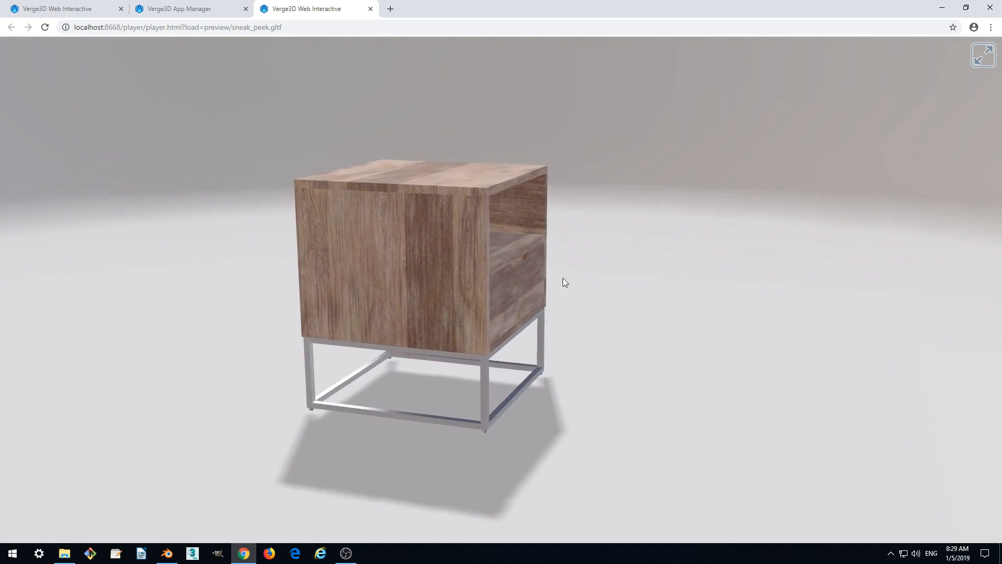
drag(565, 282, 788, 186)
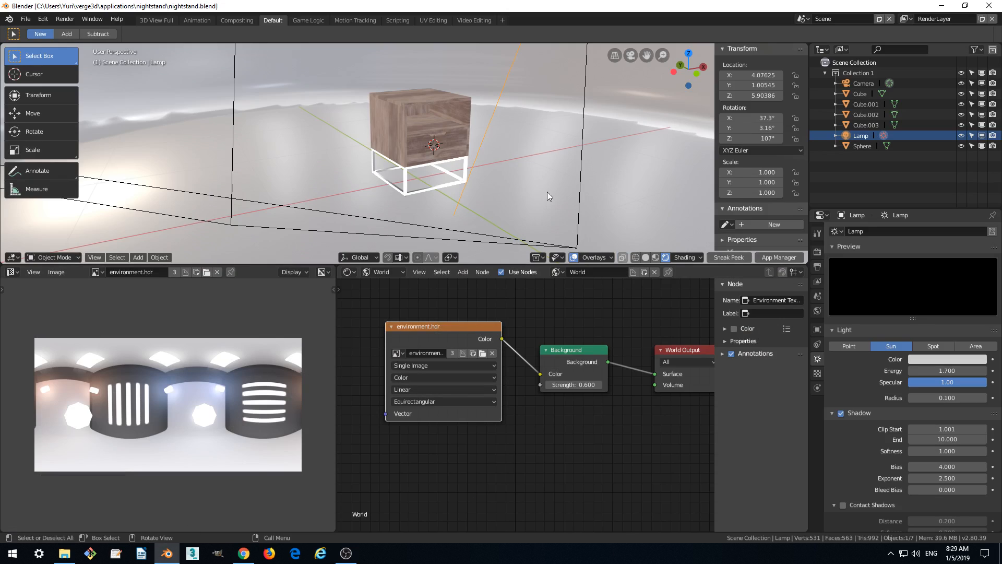
mouse_move(552, 194)
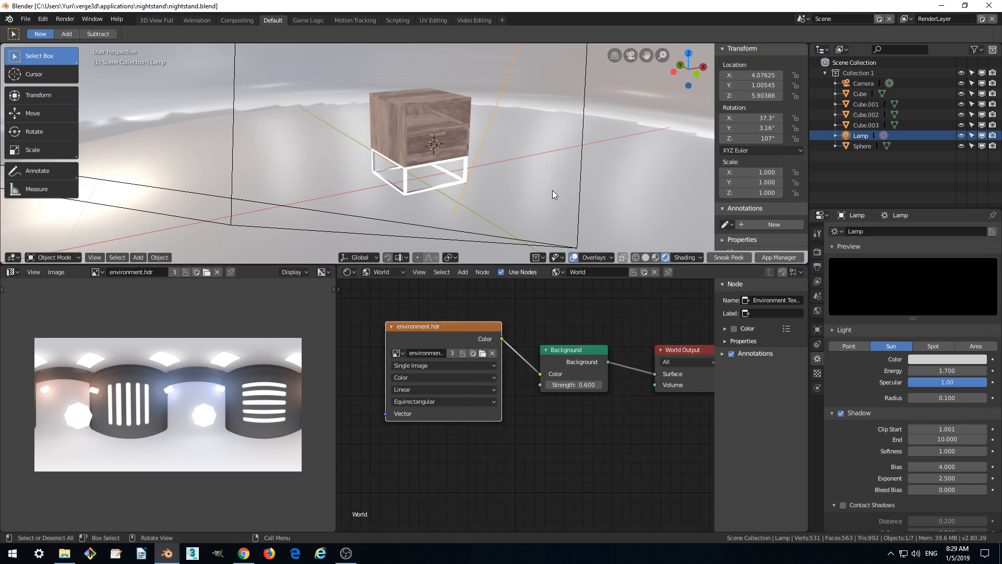
mouse_move(625, 165)
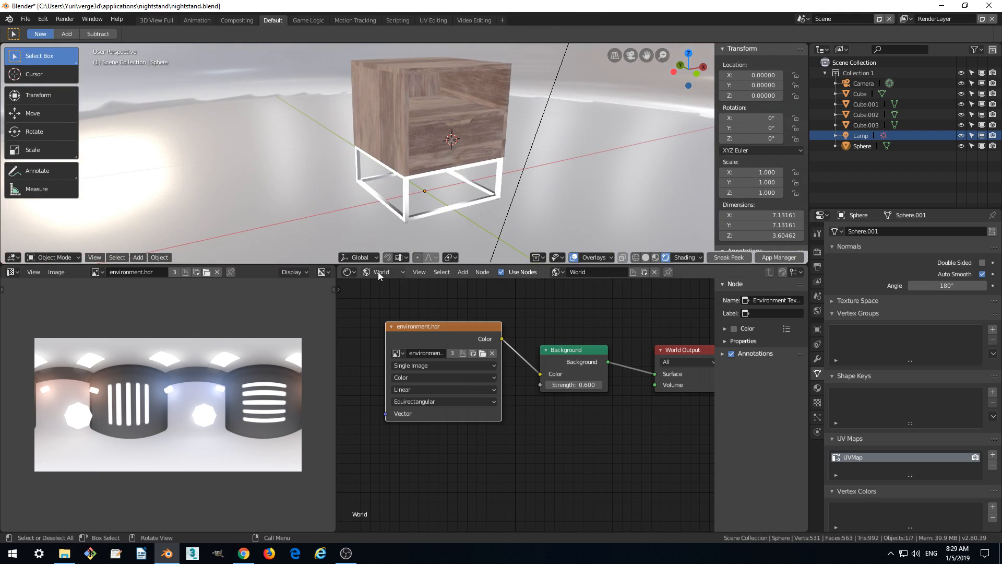
Step: Create a new material on the sphere and add an Emission shader node
click(381, 271)
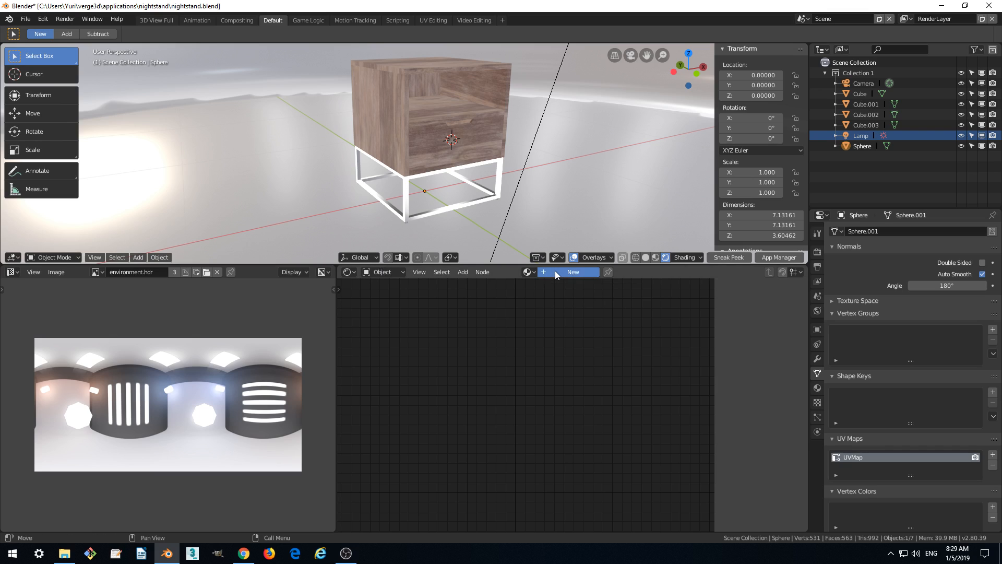
click(572, 271)
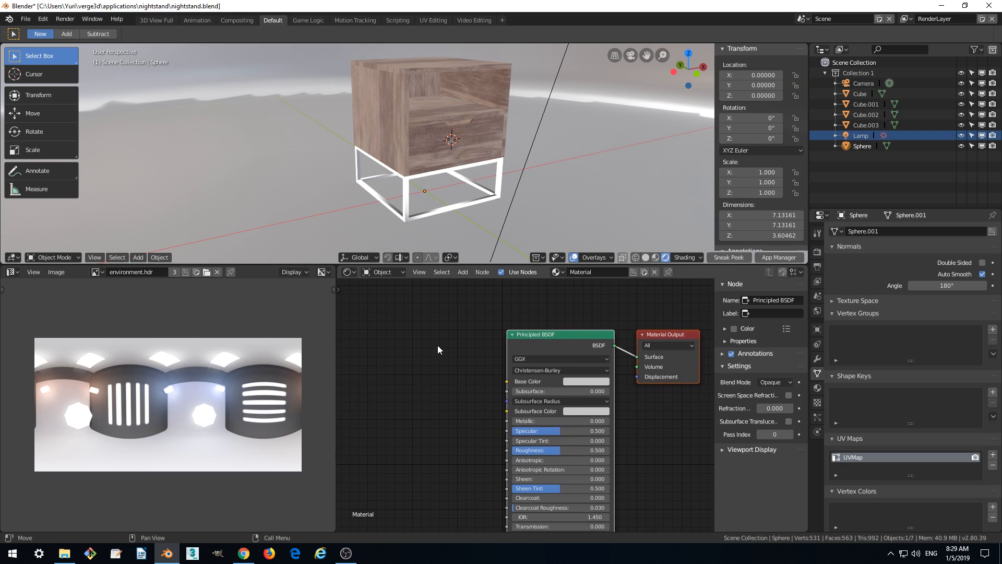
click(463, 271)
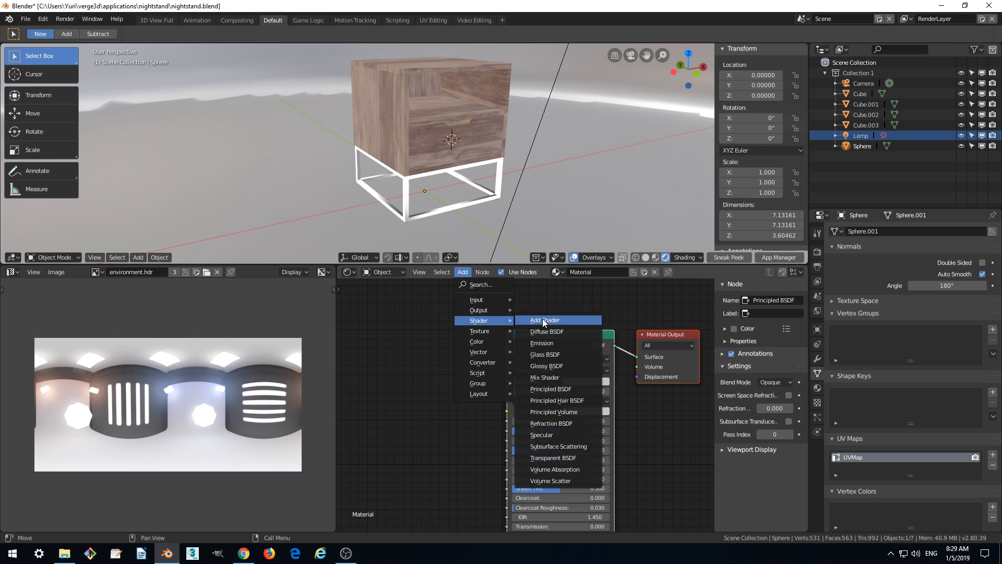
mouse_move(512, 325)
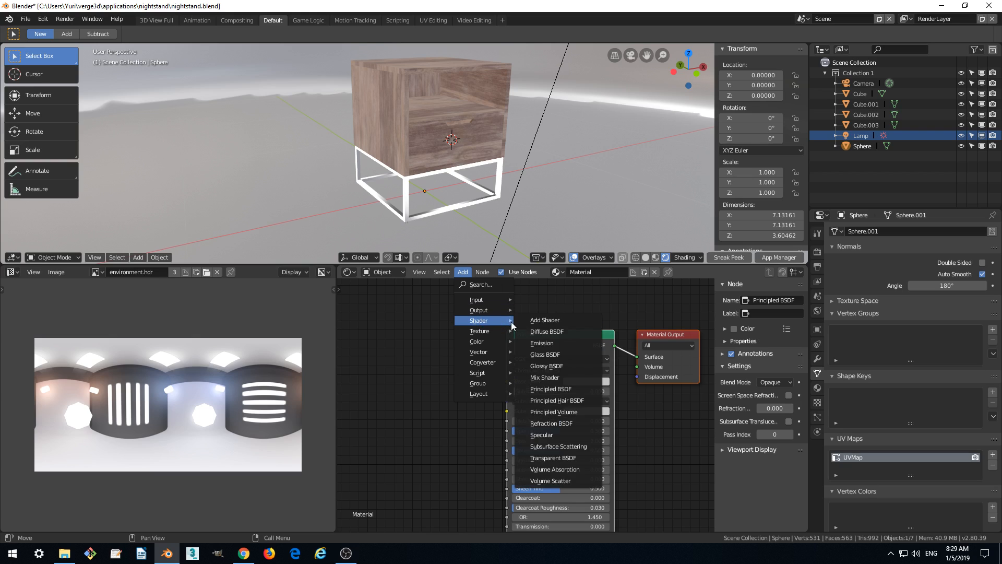
click(541, 342)
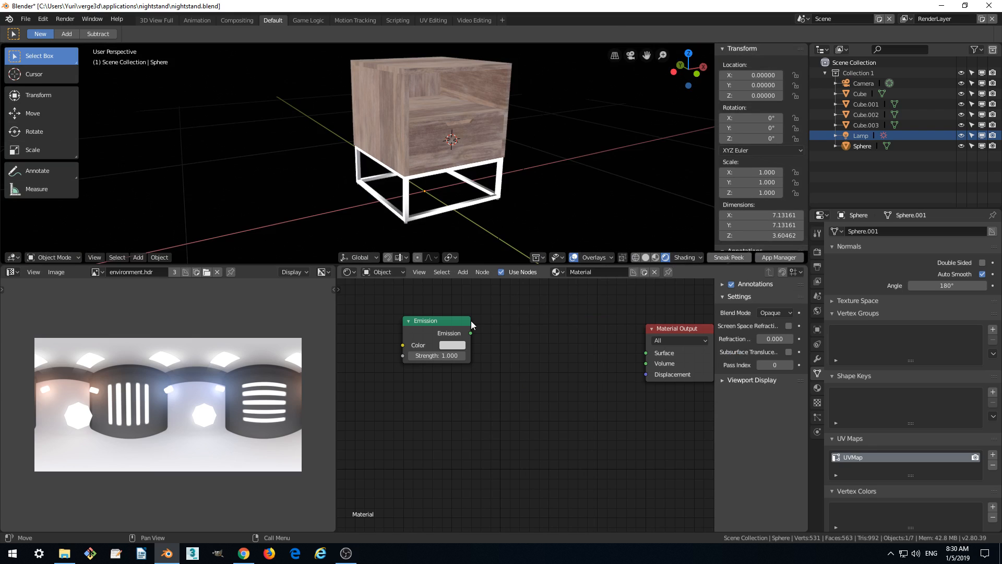
Step: Move the Emission node beside Material Output, link it to Surface, and keep its colour white
click(436, 320)
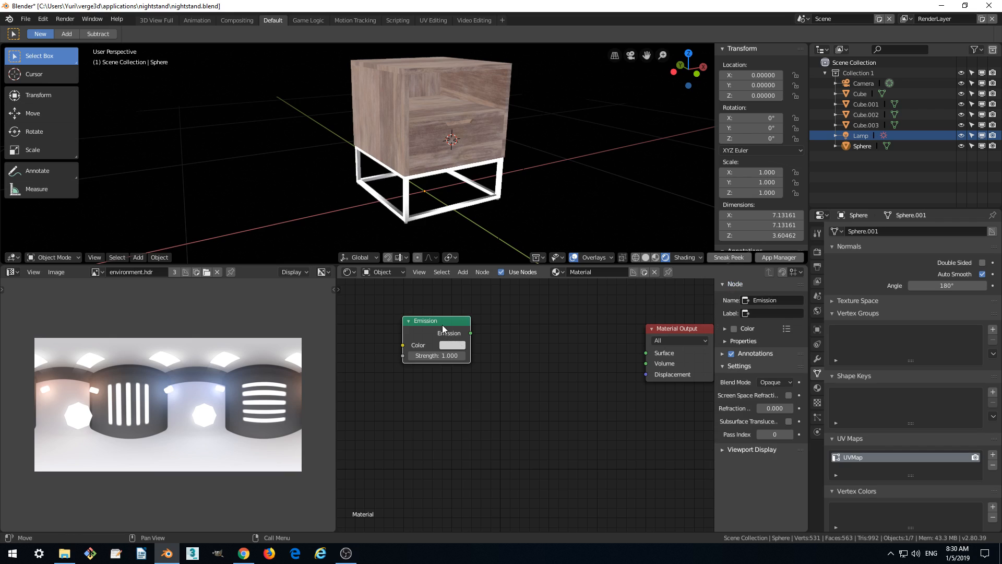
drag(437, 320, 526, 325)
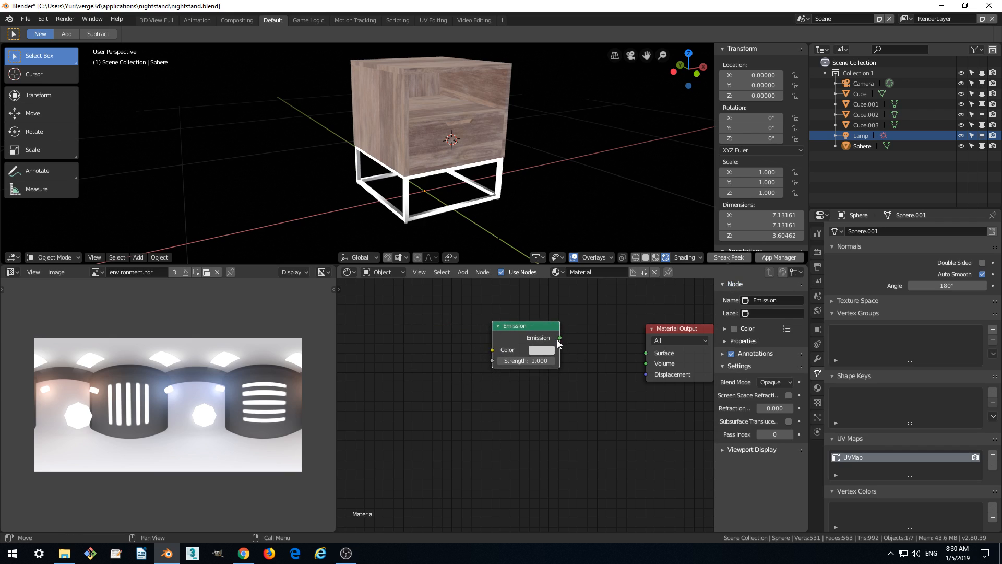
drag(558, 338, 646, 352)
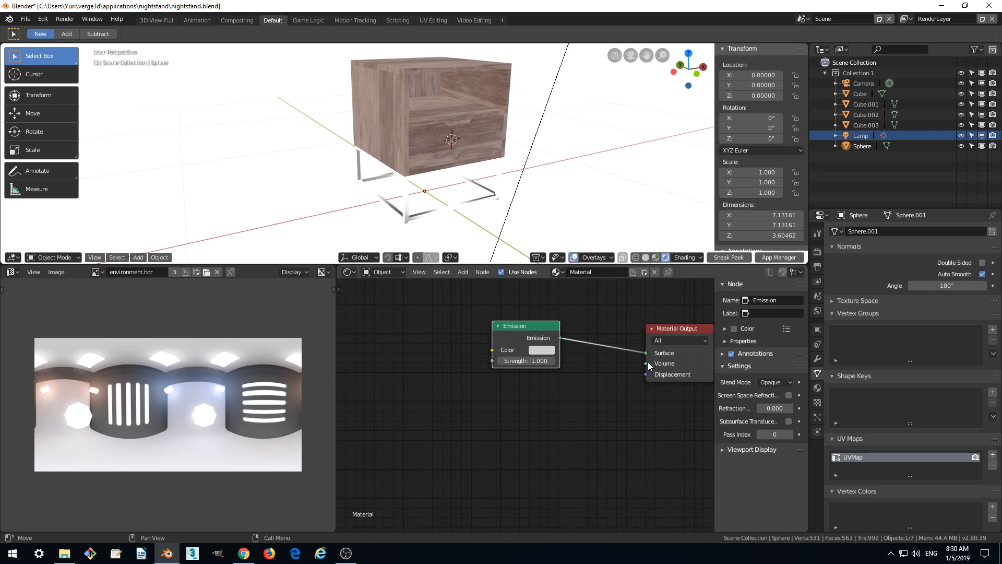
mouse_move(629, 373)
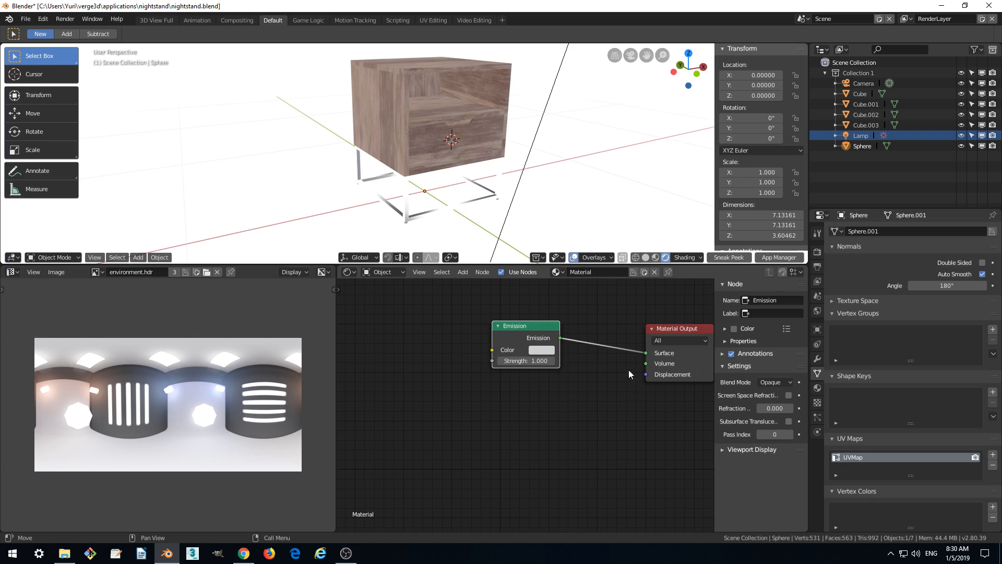
click(541, 350)
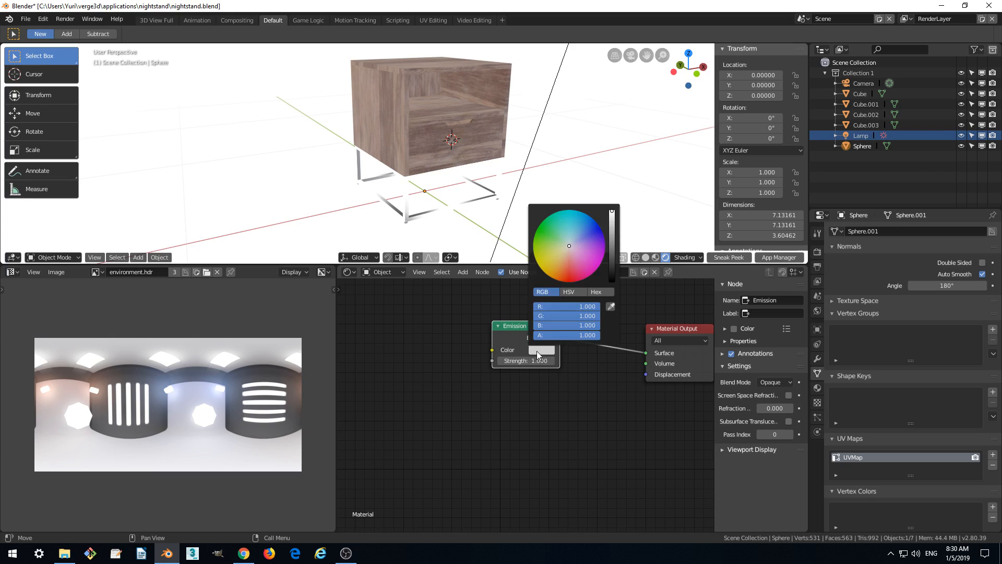
click(568, 398)
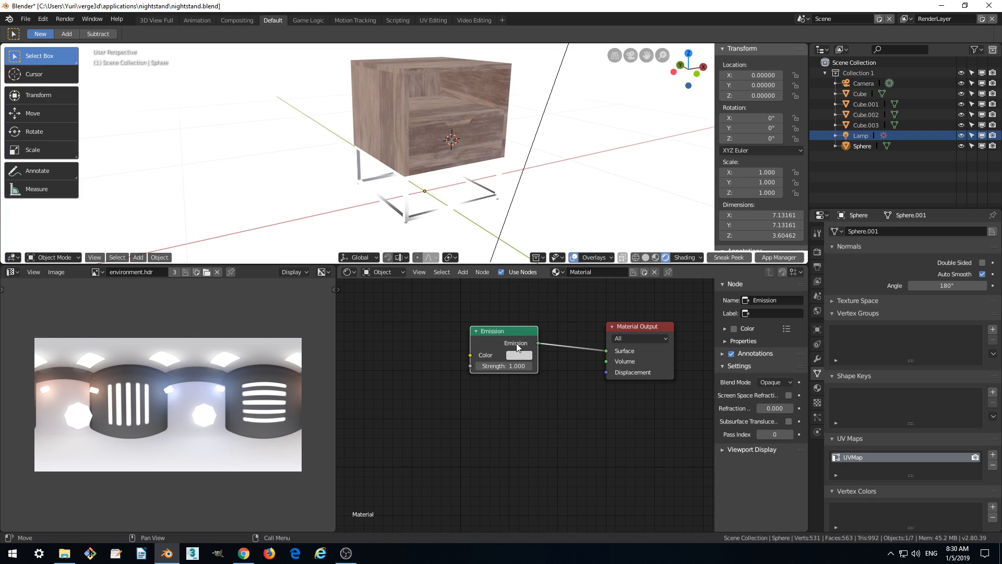
double_click(503, 365)
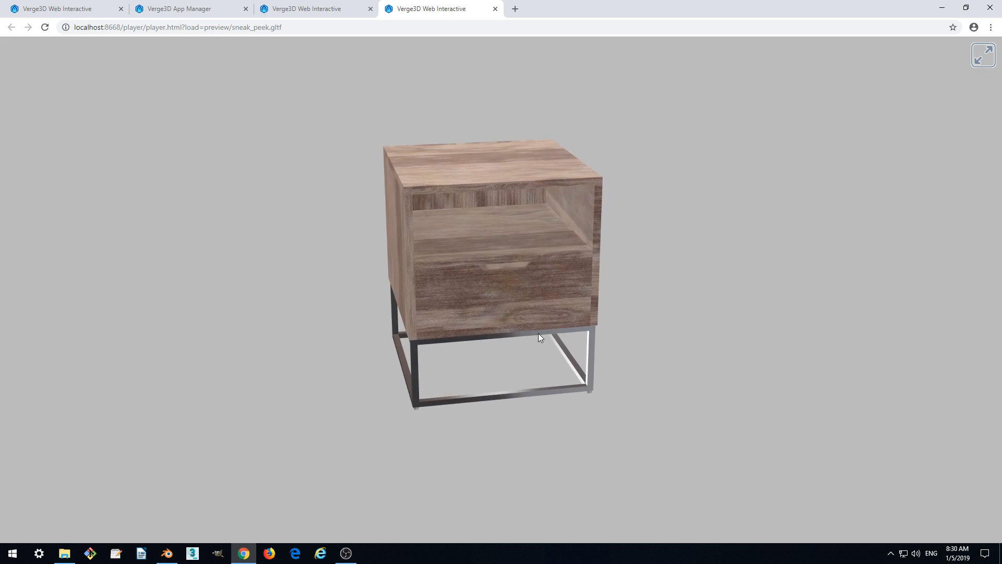
Step: Orbit the emissive-ground preview, then switch to the earlier preview tab to compare
drag(540, 338, 526, 333)
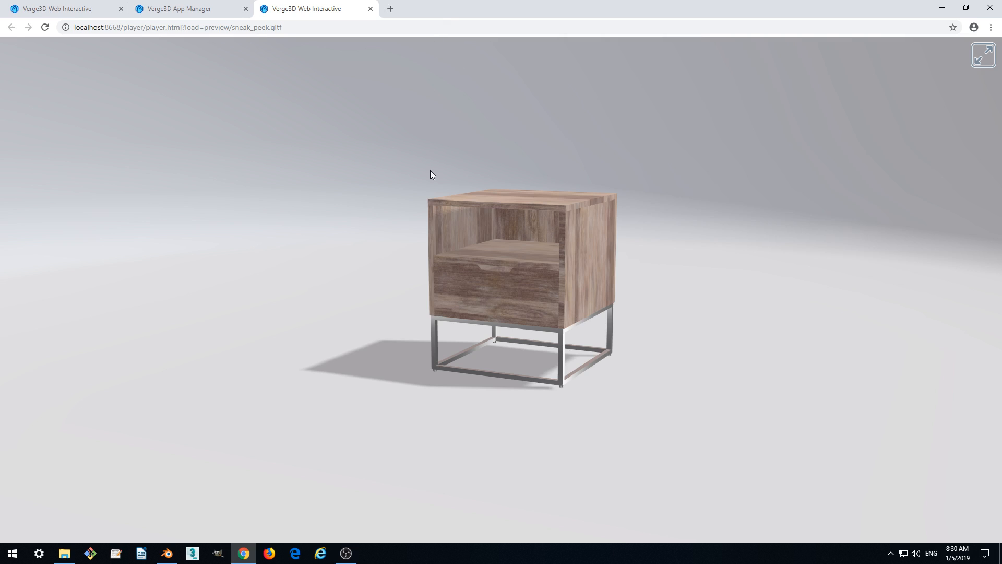
click(192, 552)
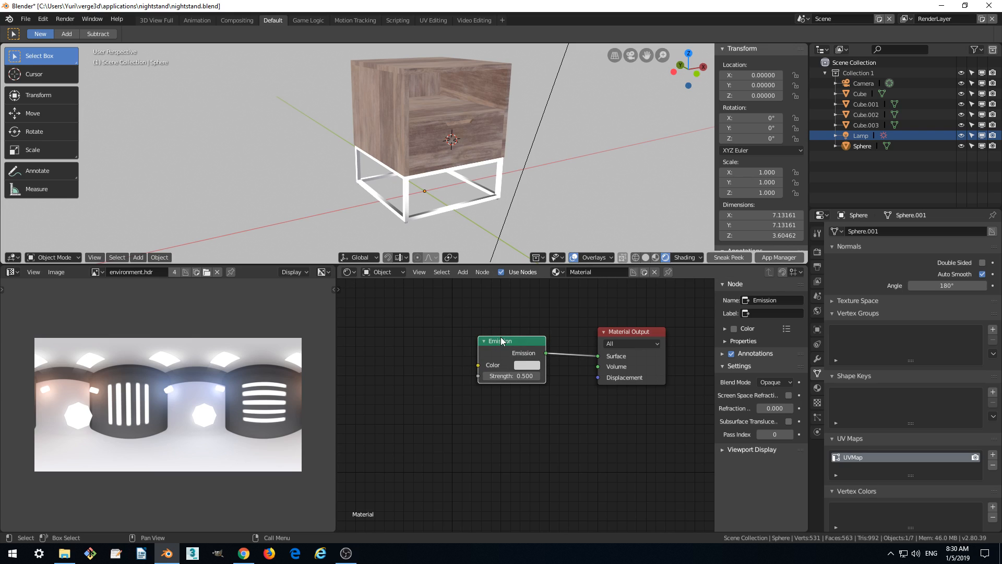
Step: Shift the Material Output node slightly to align it with the Emission node
drag(500, 340, 510, 344)
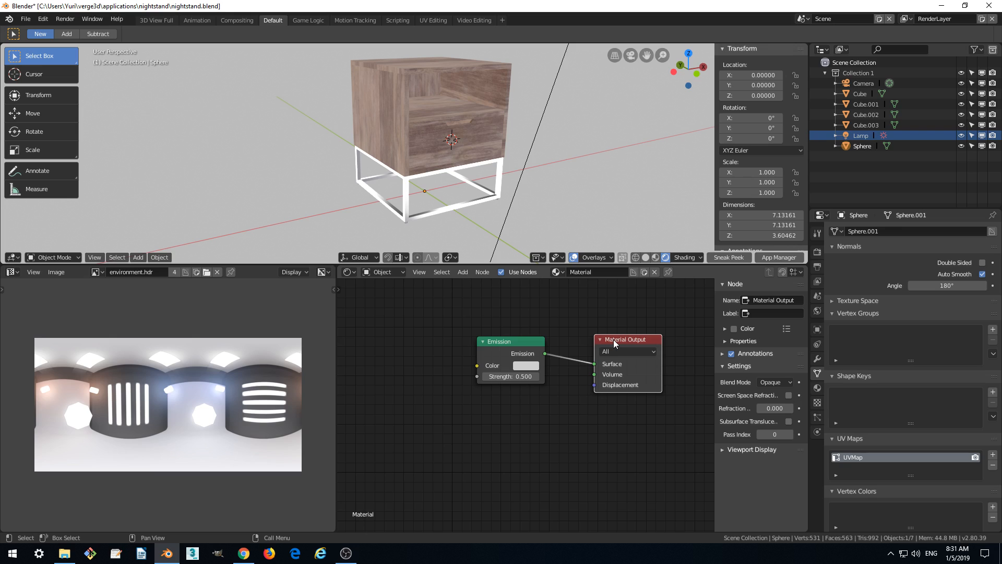
mouse_move(420, 302)
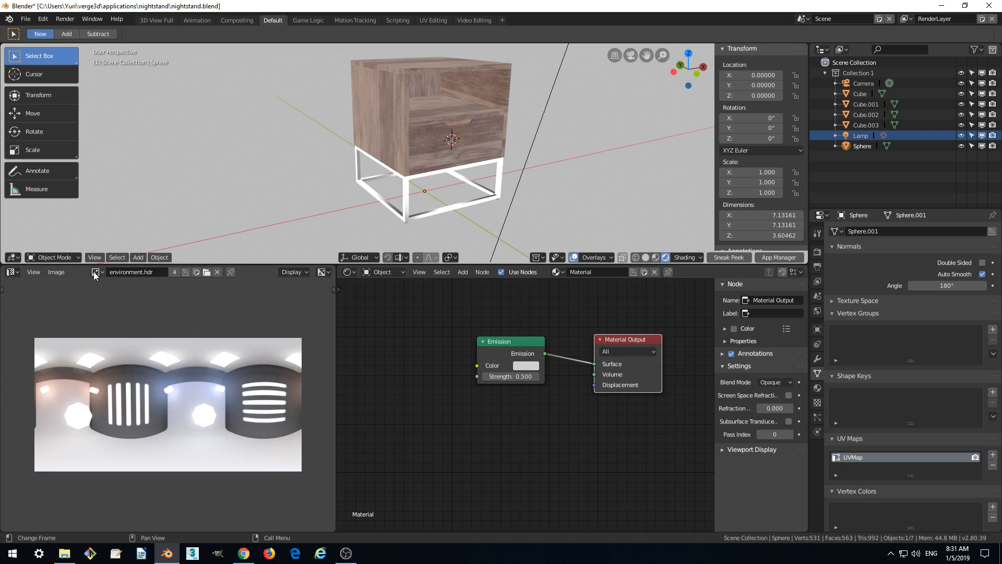
mouse_move(149, 314)
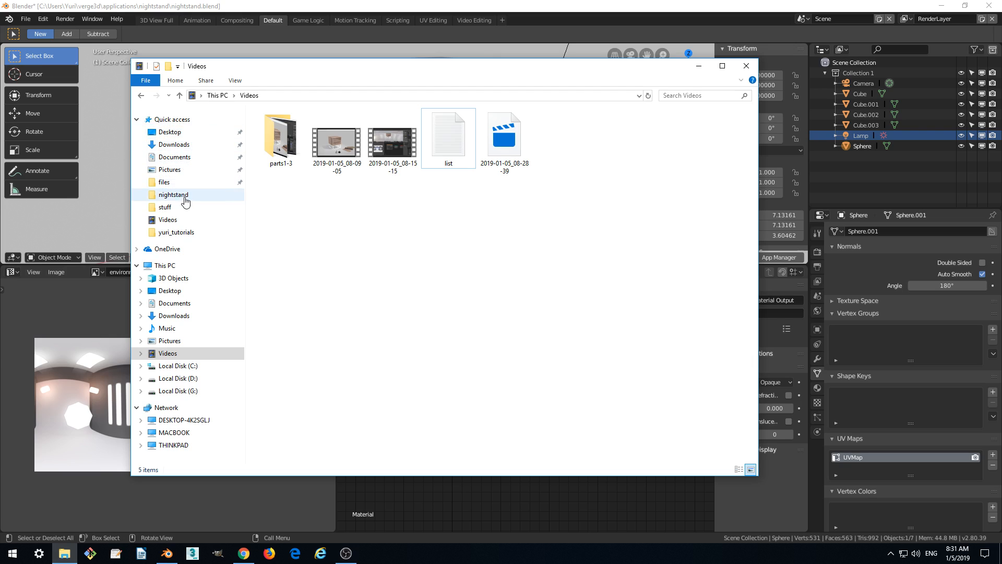
Step: Open ground_mask.jpg from verge3d > applications > nightstand in Photos
click(177, 365)
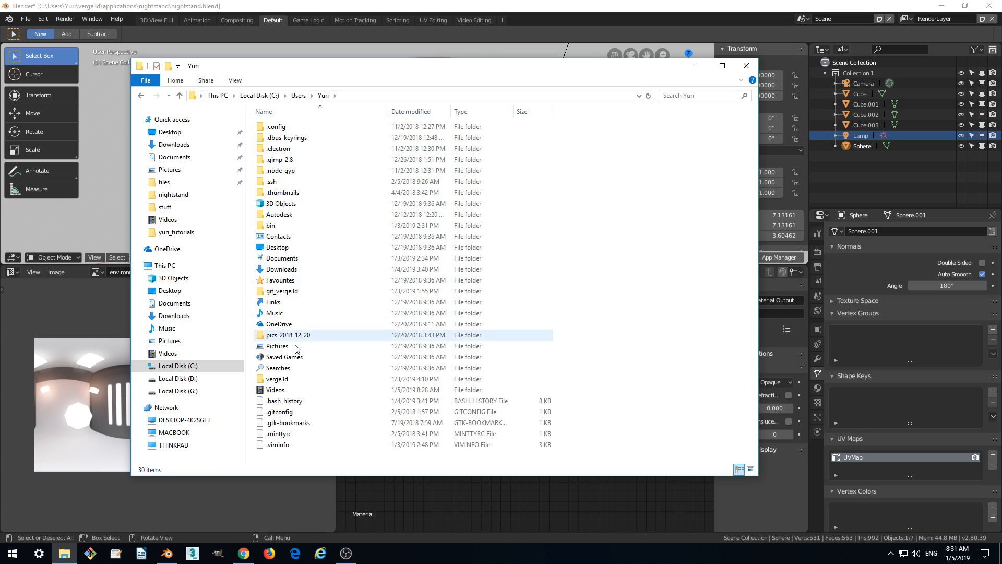
double_click(277, 379)
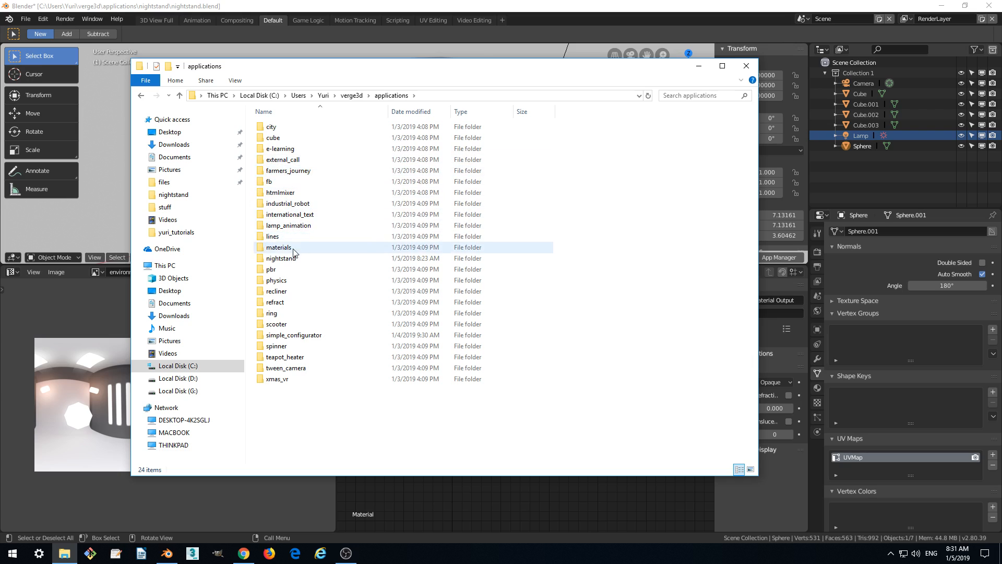
double_click(282, 257)
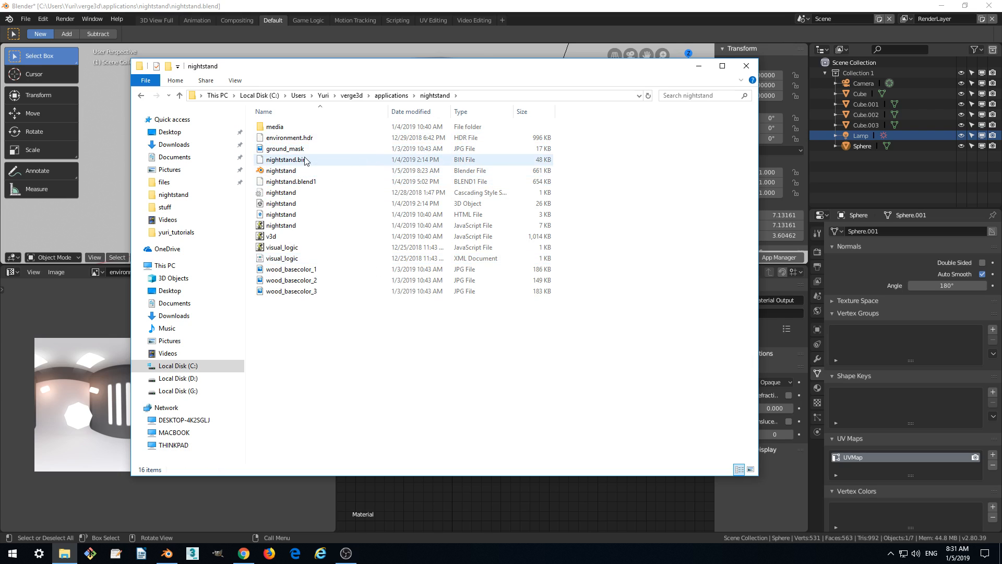
click(284, 149)
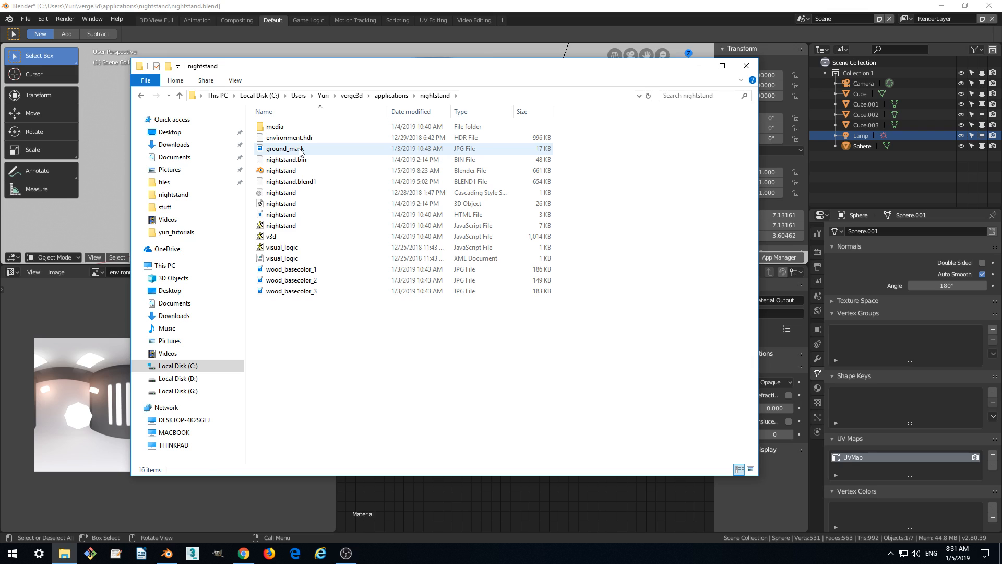
right_click(285, 148)
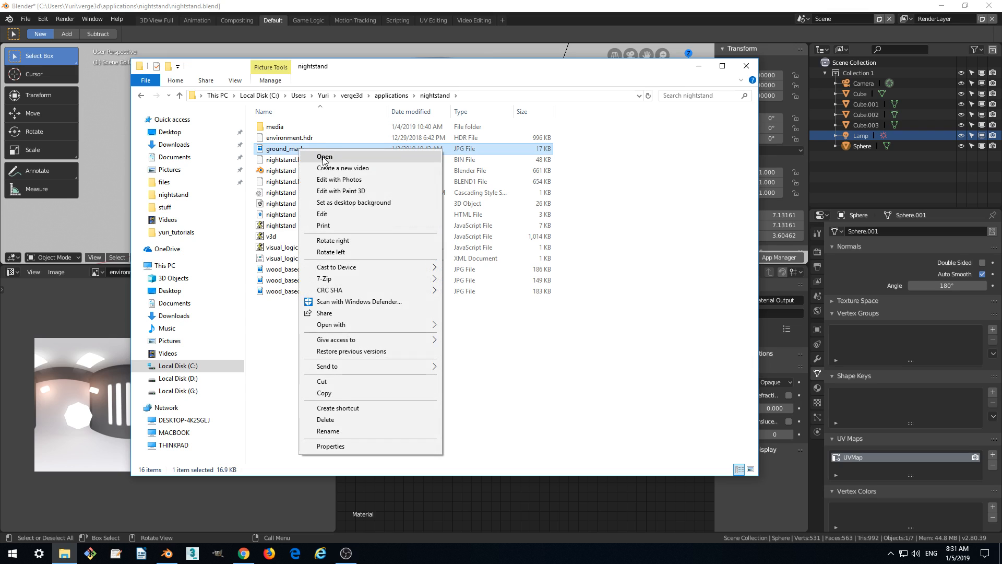
click(325, 157)
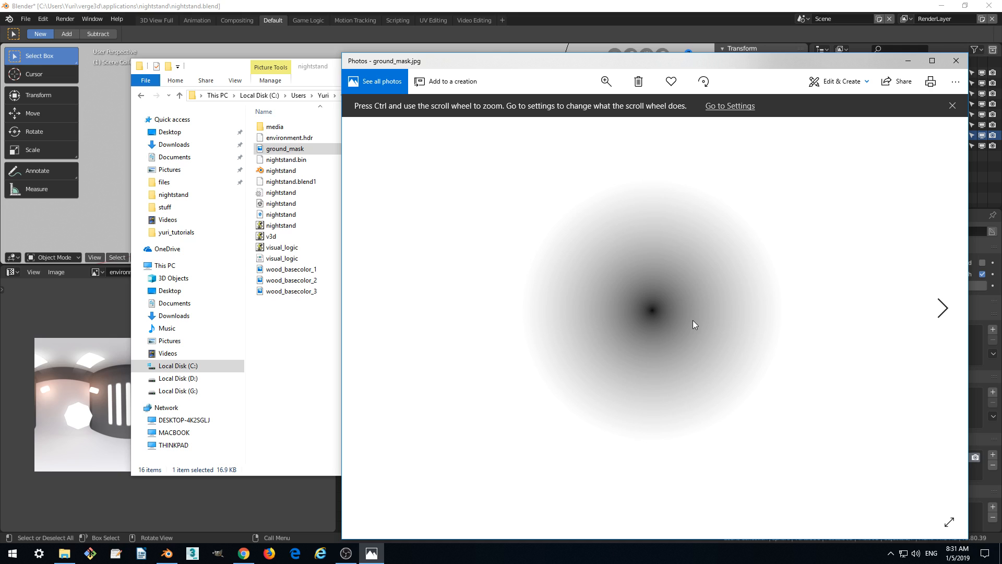
mouse_move(682, 254)
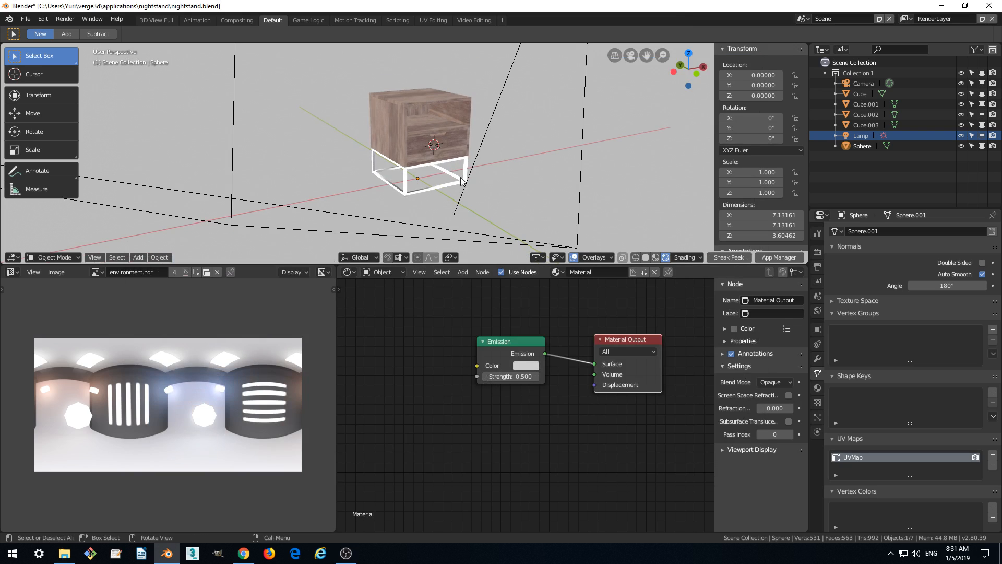
mouse_move(462, 103)
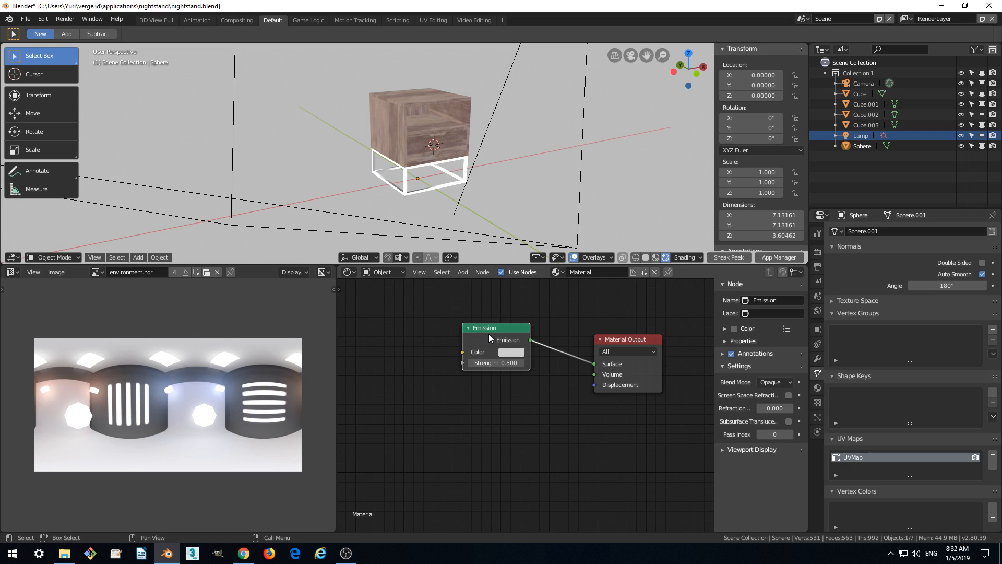
mouse_move(419, 179)
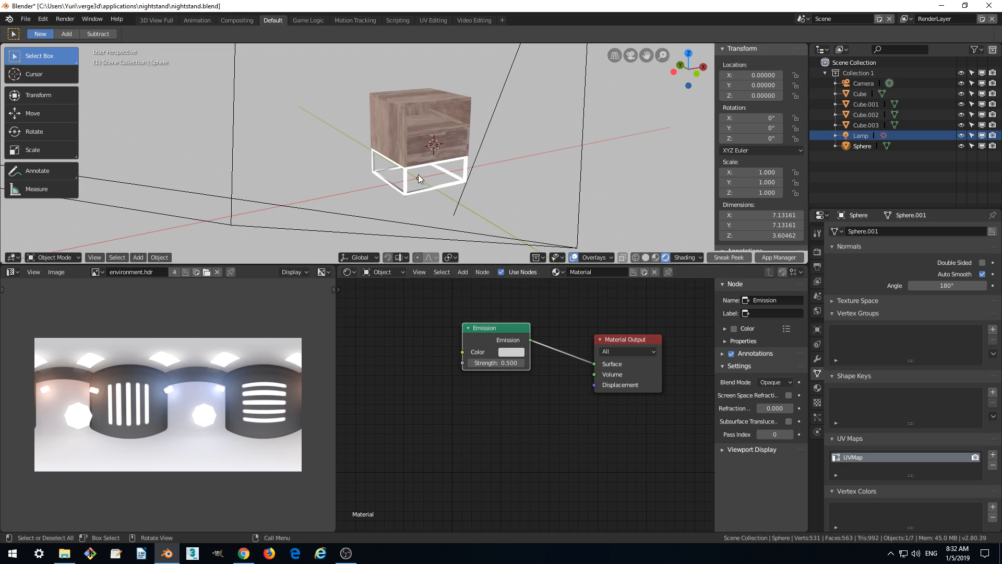
mouse_move(415, 180)
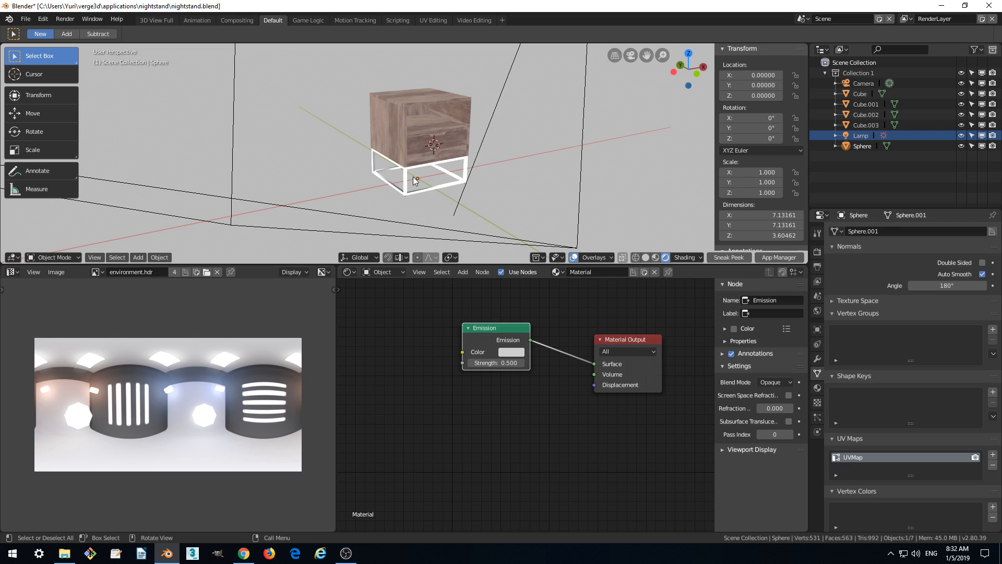
mouse_move(421, 183)
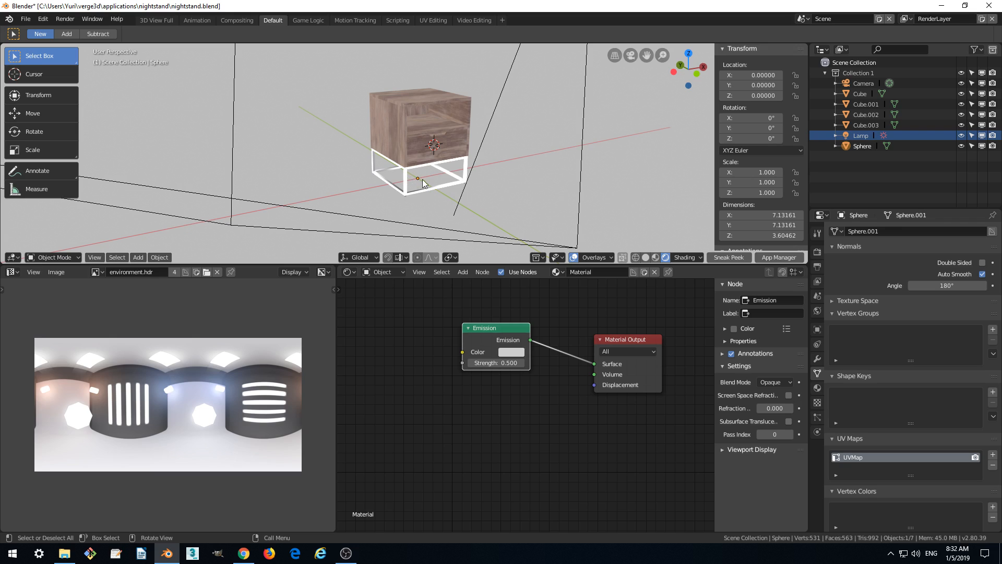
mouse_move(444, 180)
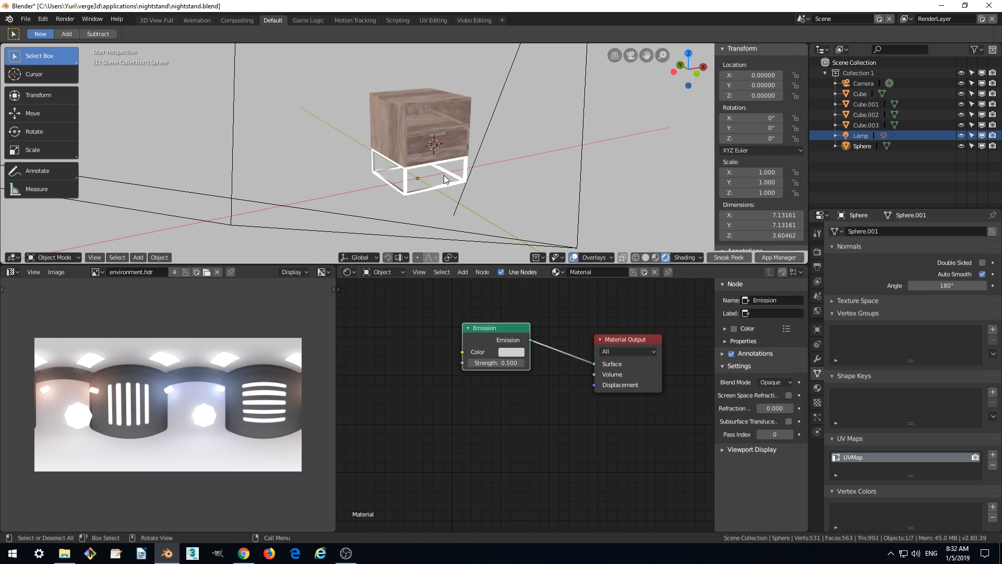
mouse_move(608, 150)
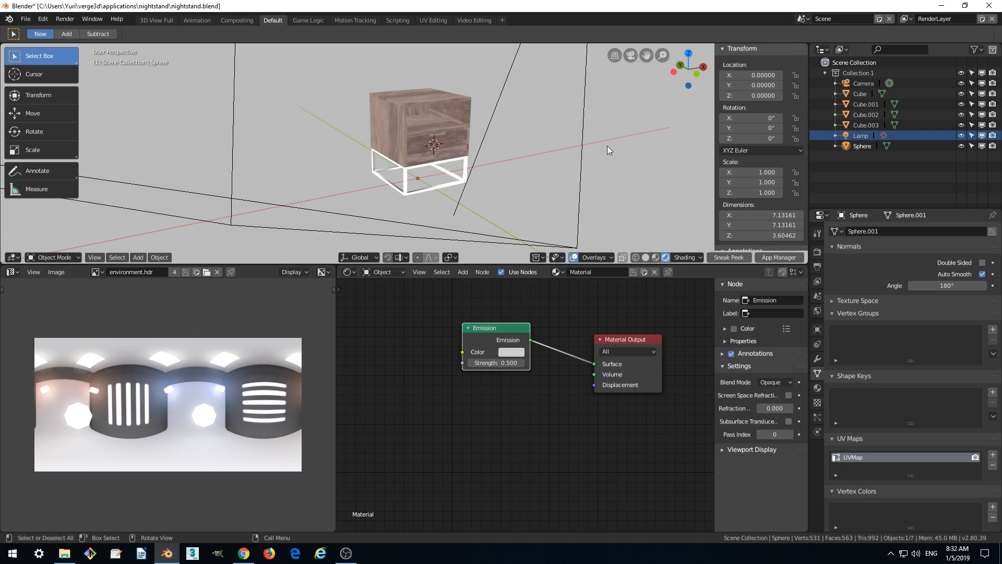
mouse_move(623, 142)
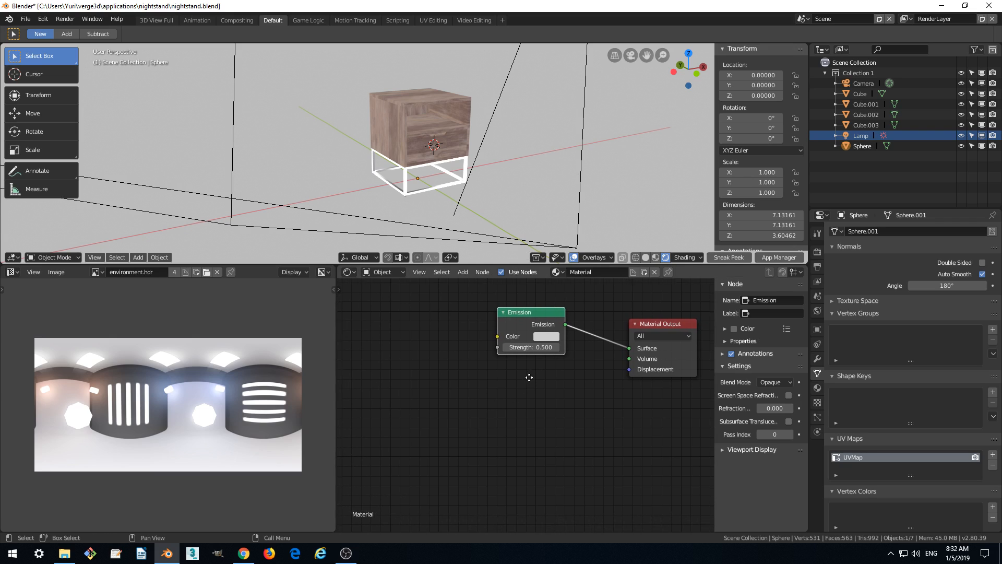
Step: Open the Shader Editor's Add menu on the Texture node list
click(462, 271)
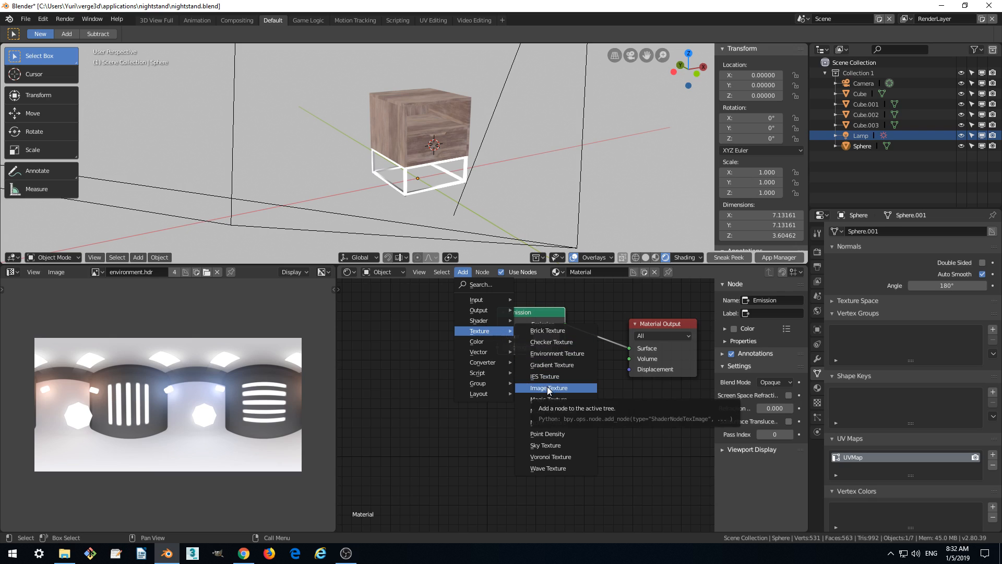
Step: Add an Image Texture loaded with ground_mask.jpg and link its Color to Surface
click(548, 388)
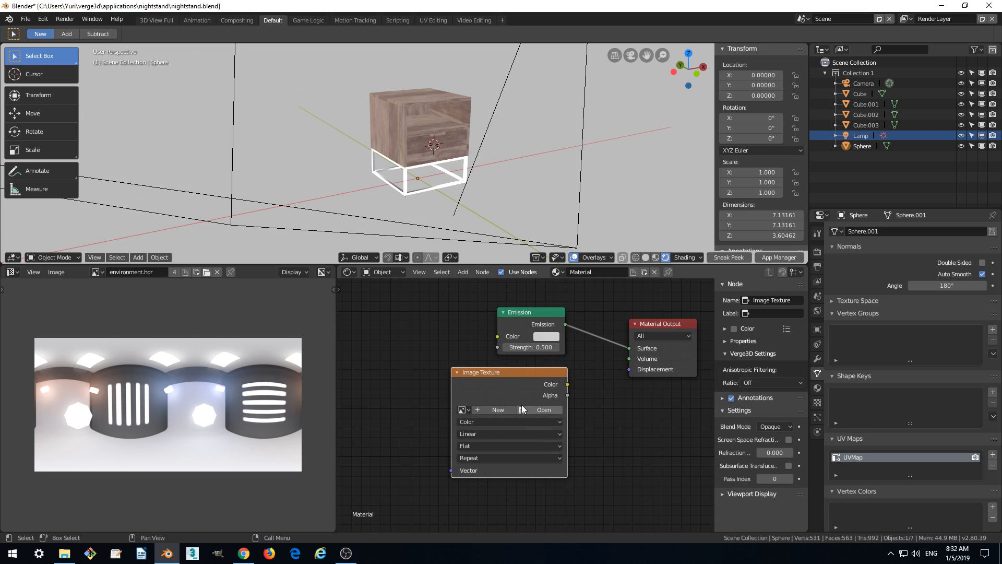
click(543, 410)
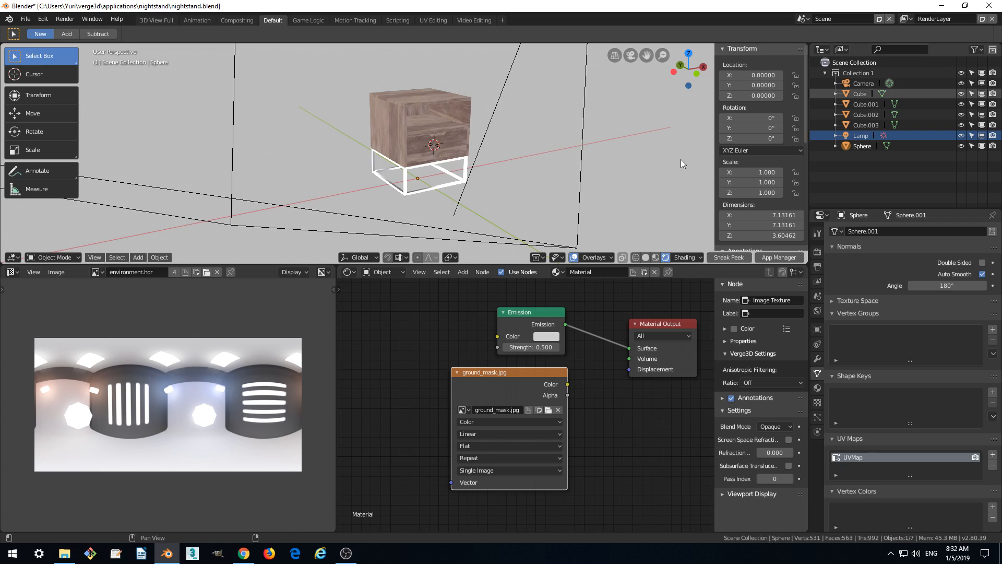
drag(502, 372, 482, 392)
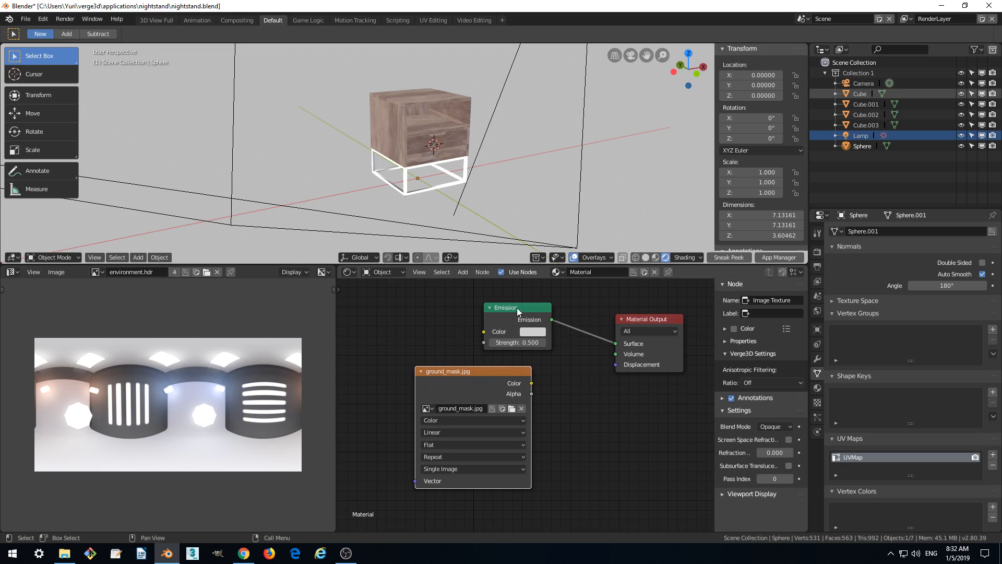
drag(517, 313, 491, 310)
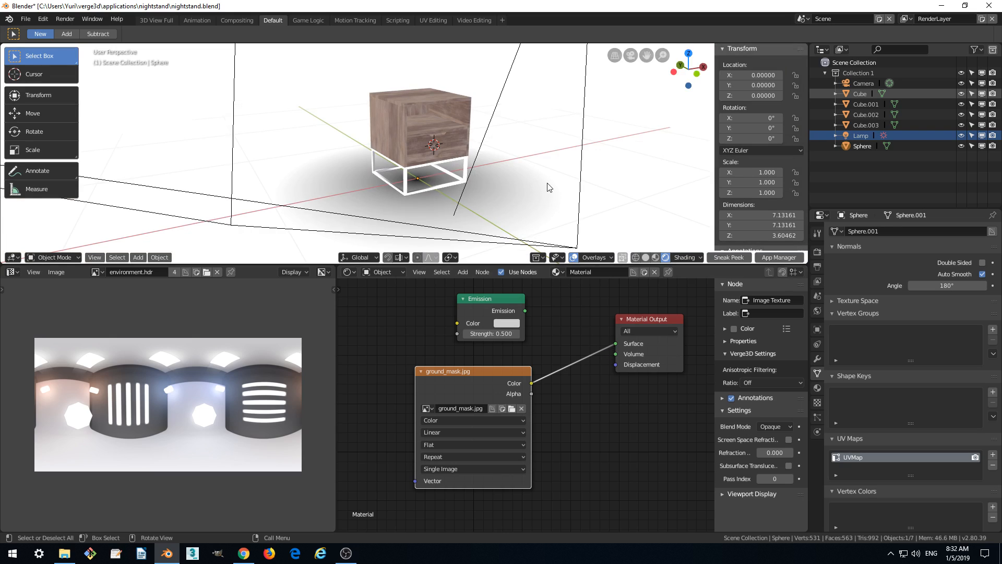
mouse_move(371, 229)
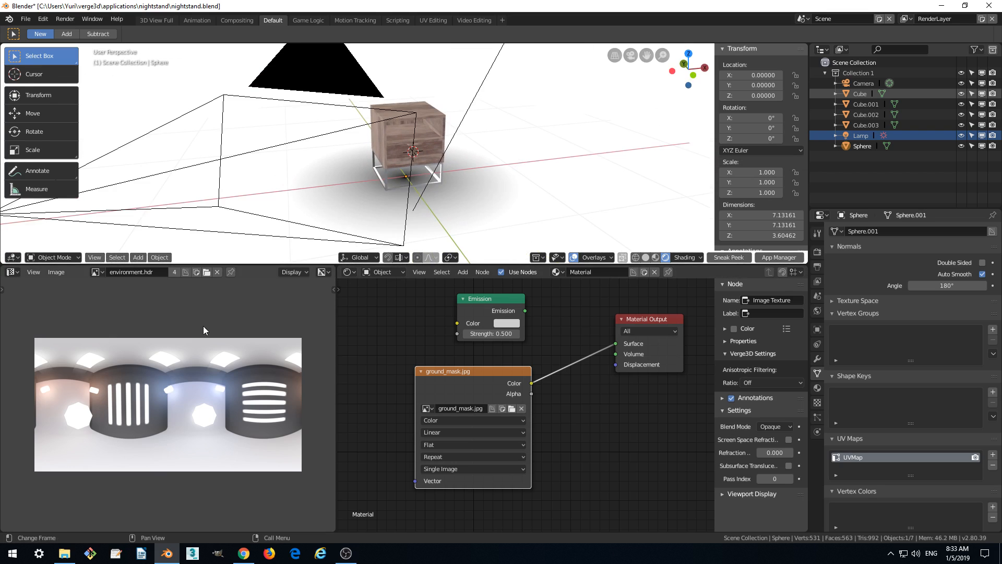
mouse_move(95, 275)
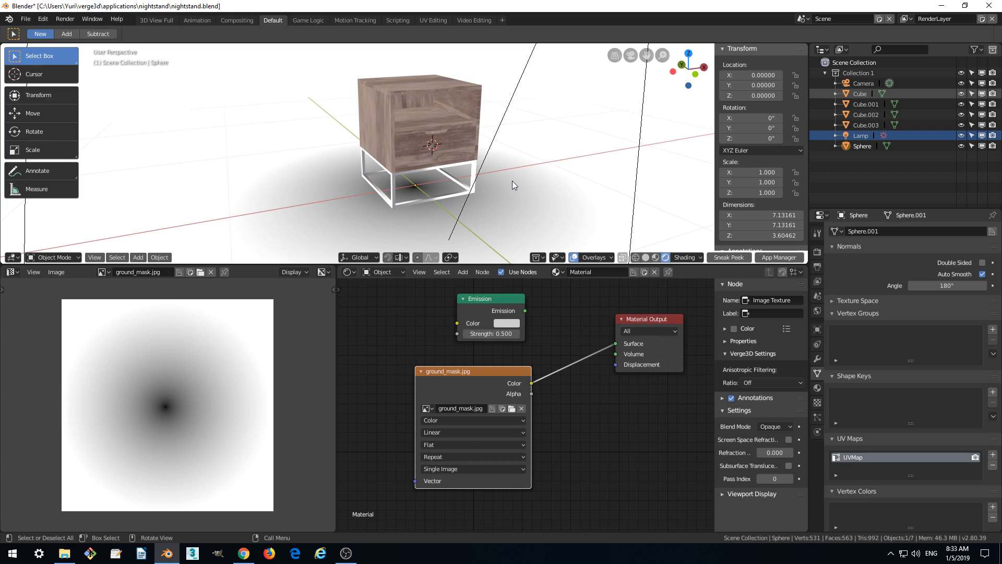
mouse_move(571, 419)
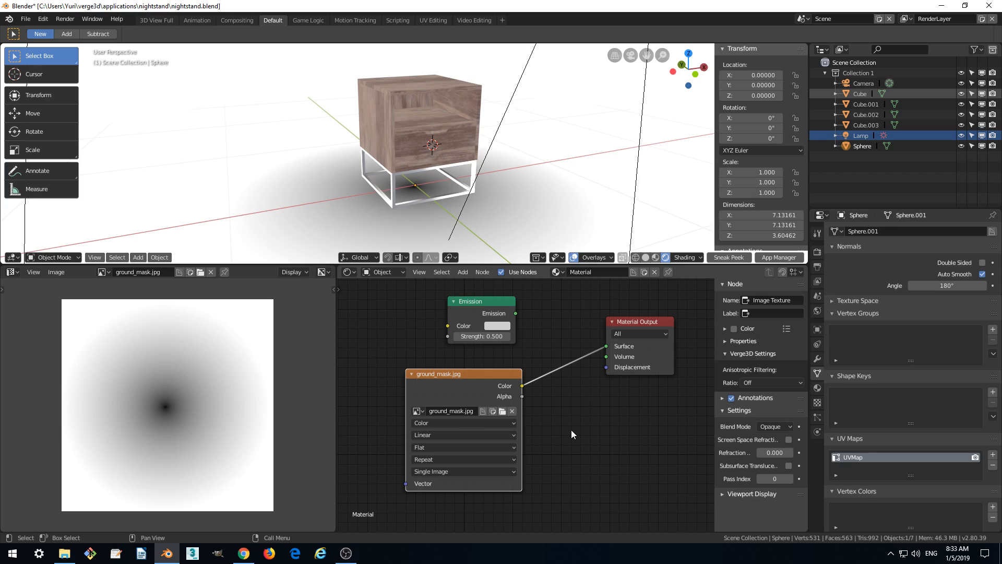
mouse_move(561, 404)
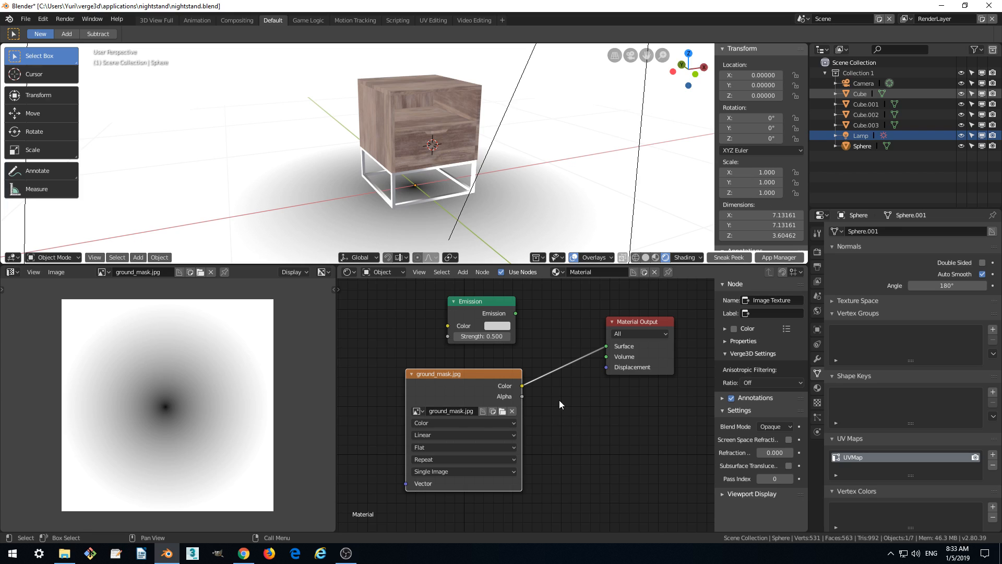
Step: Add an Emission node, then wire ground_mask Color to Mix Fac and Mix Shader to Surface
click(462, 272)
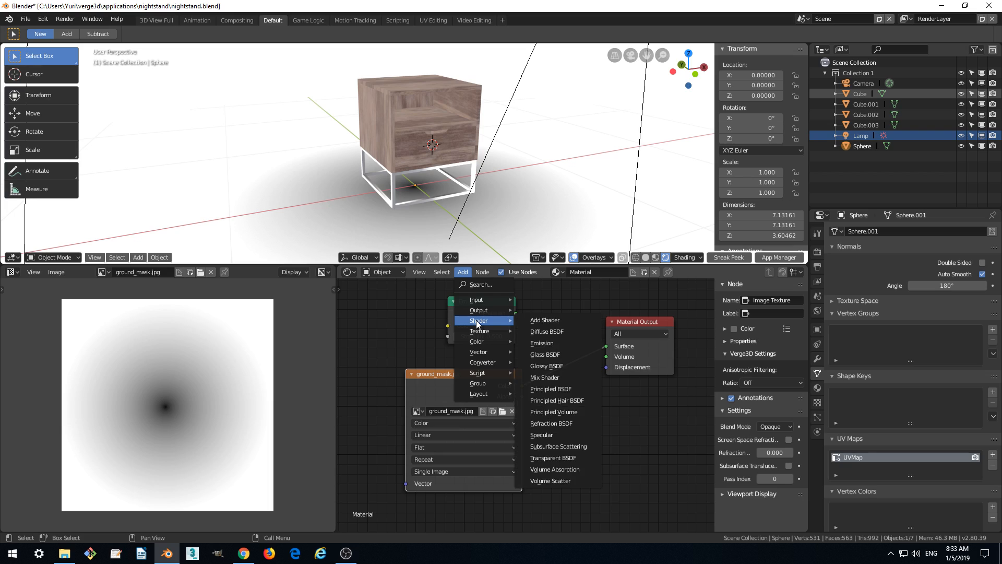
click(544, 377)
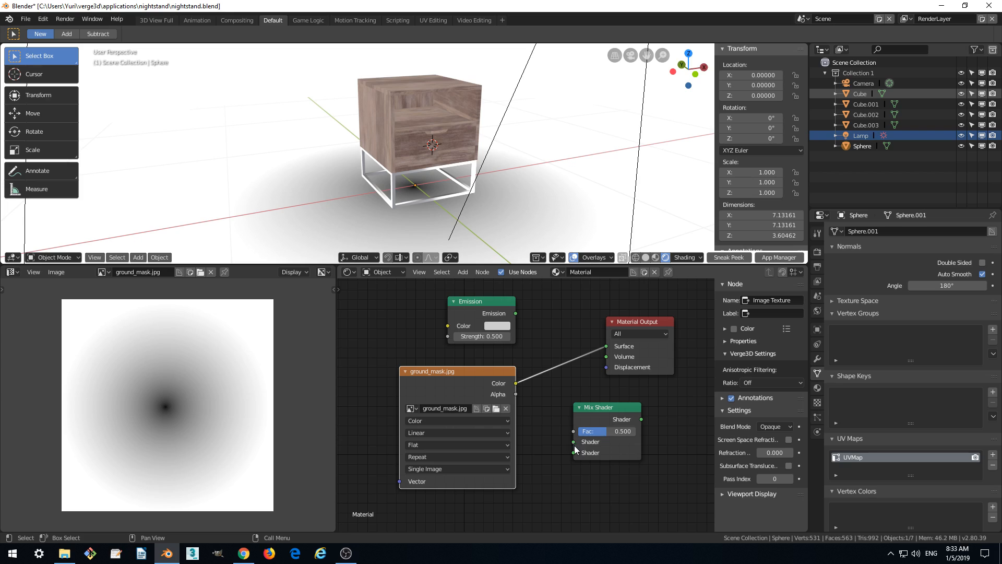
mouse_move(476, 313)
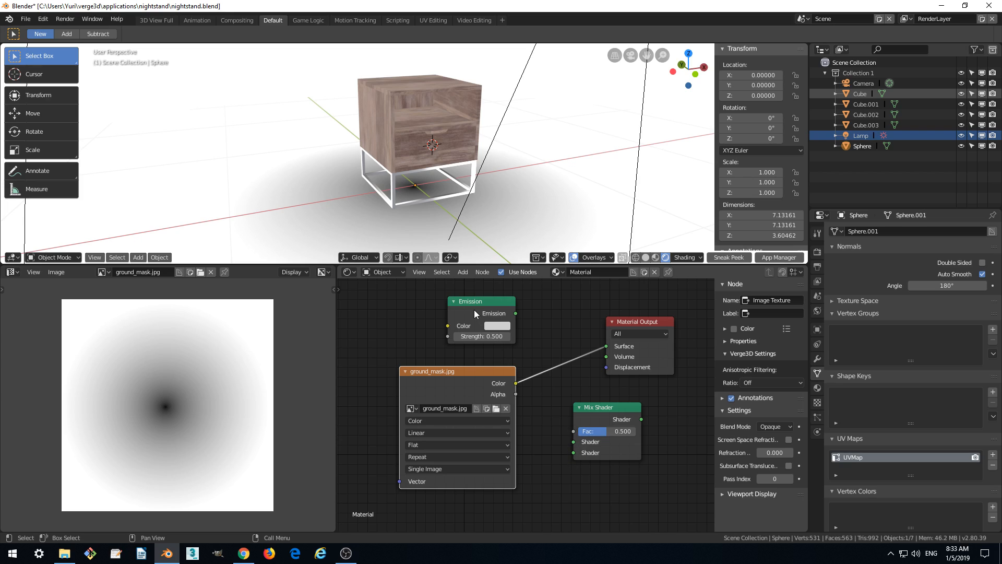
mouse_move(534, 403)
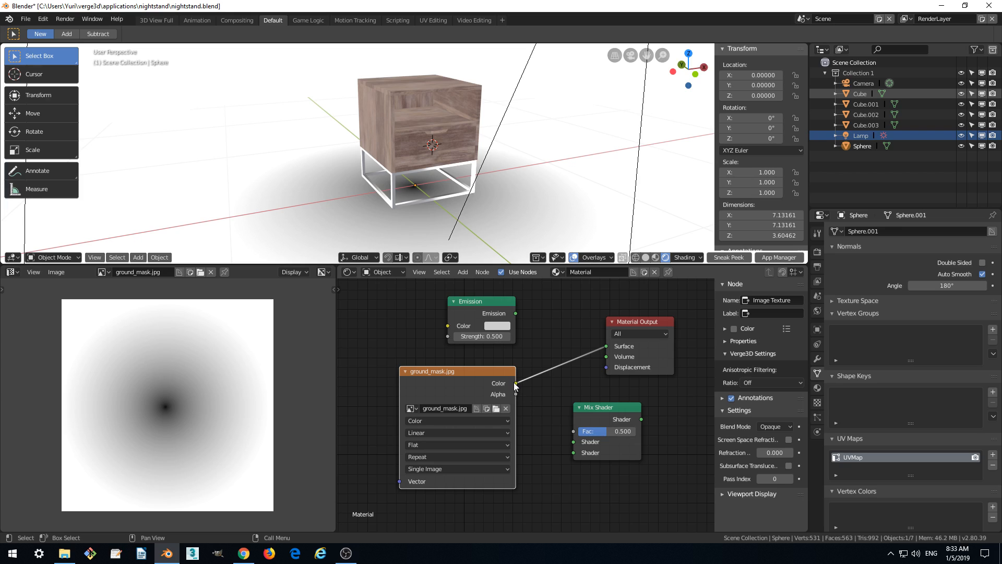
drag(516, 382, 565, 426)
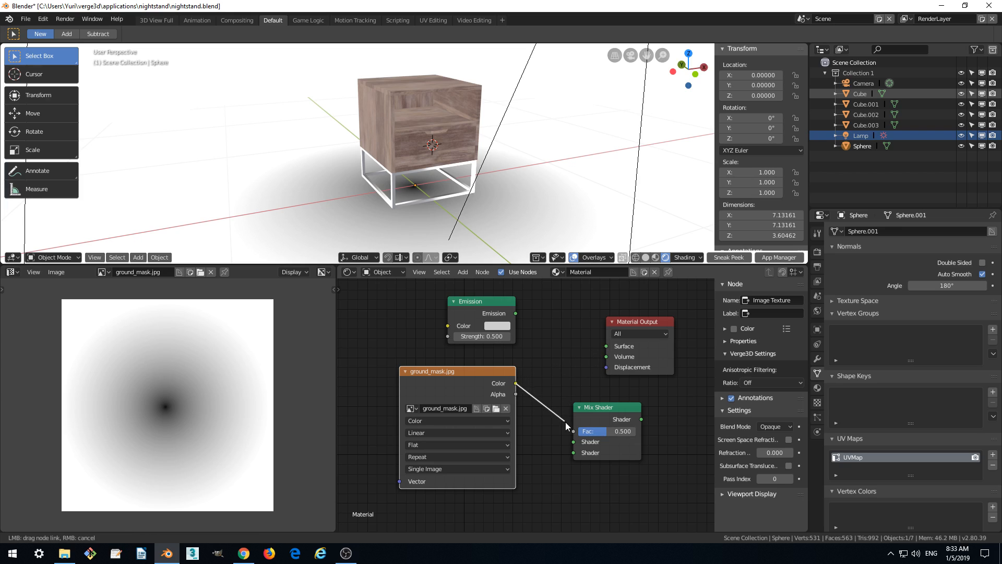
drag(606, 407, 600, 402)
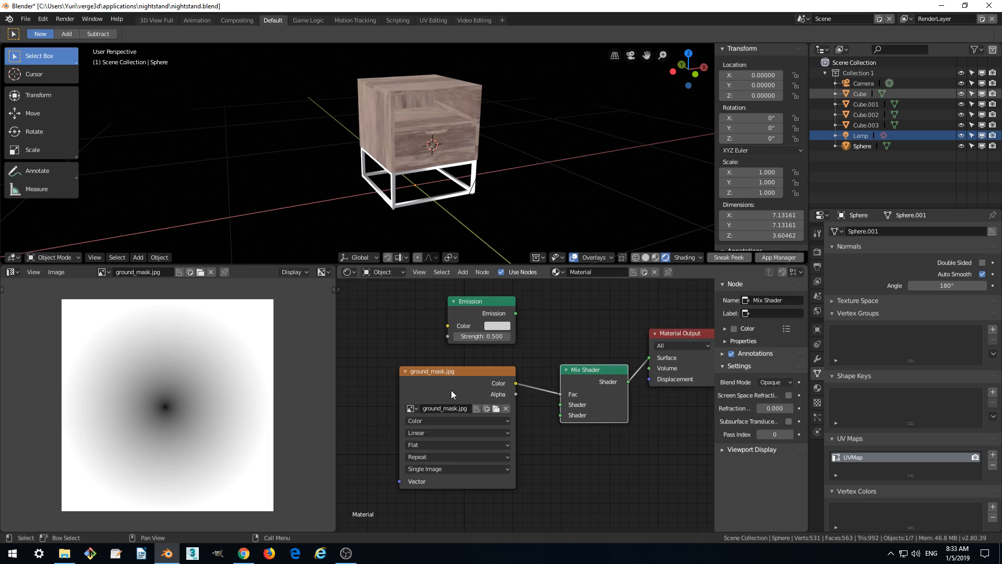
Step: Move the Emission node lower and wire it into the Mix Shader's first Shader input
drag(481, 301, 562, 482)
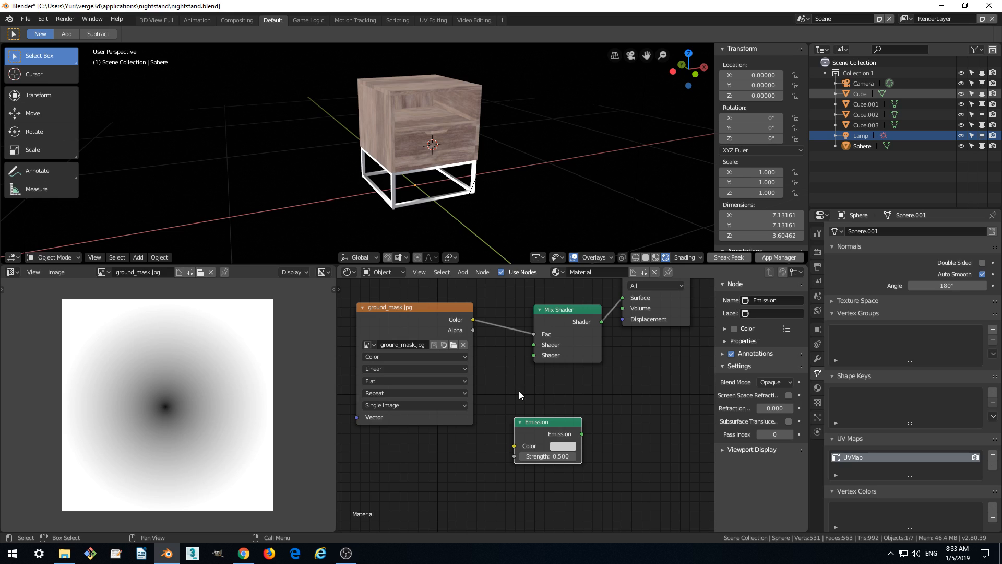
mouse_move(613, 435)
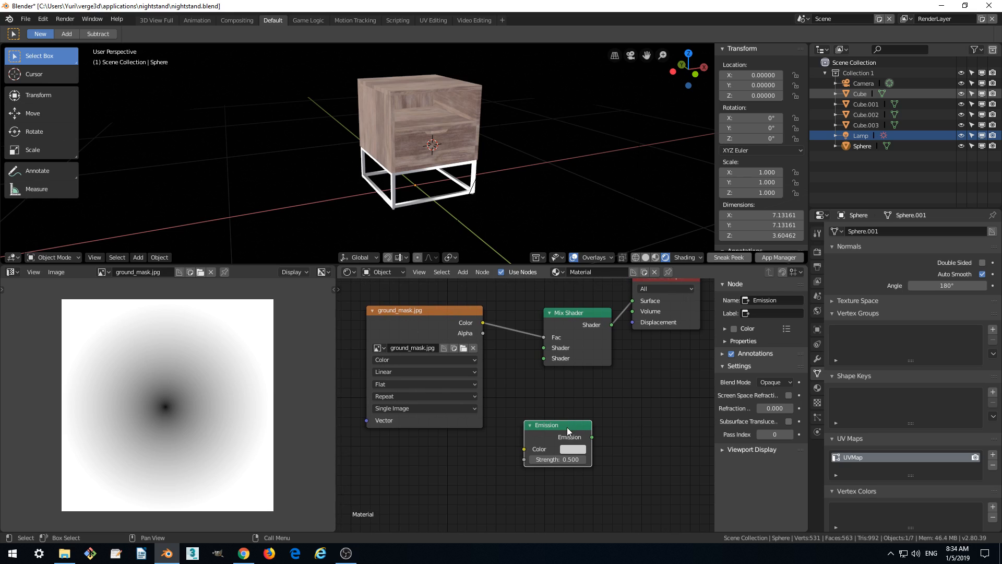
drag(567, 424, 498, 446)
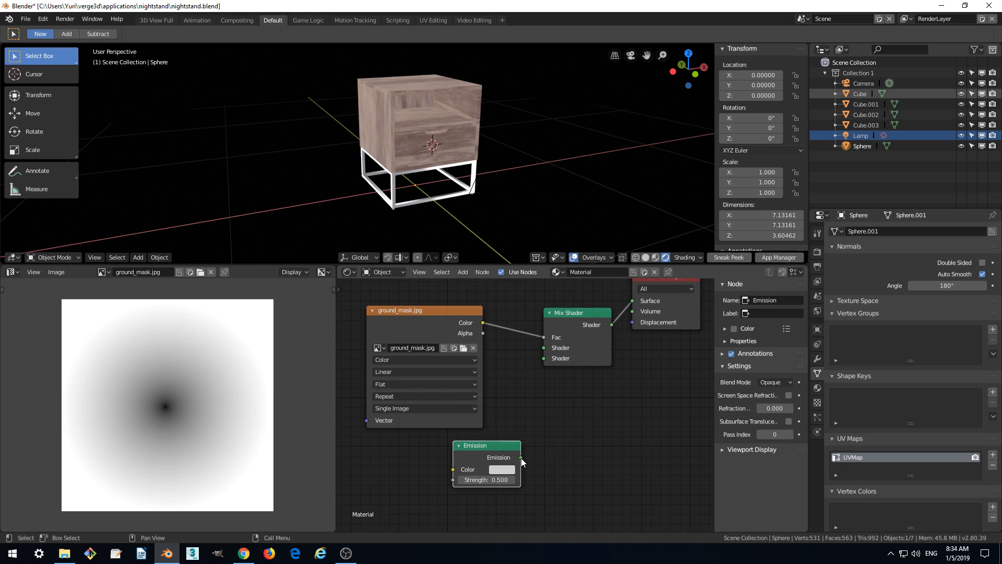
drag(568, 313, 582, 339)
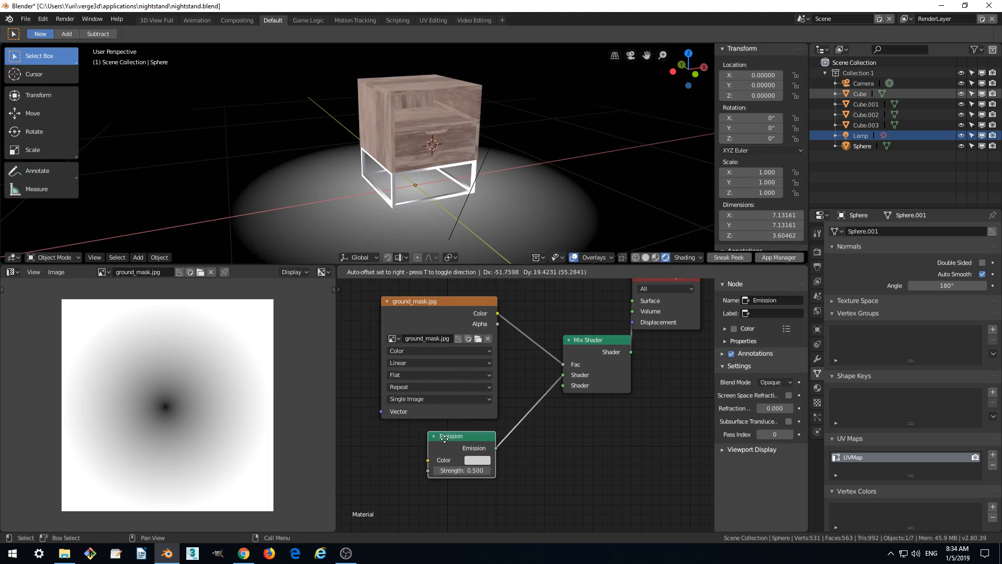
click(462, 272)
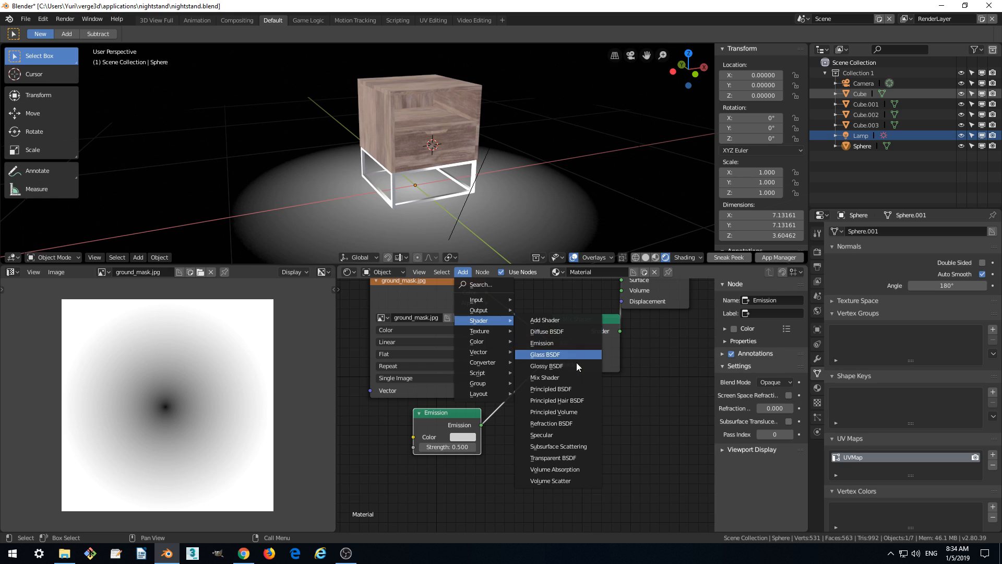
mouse_move(549, 388)
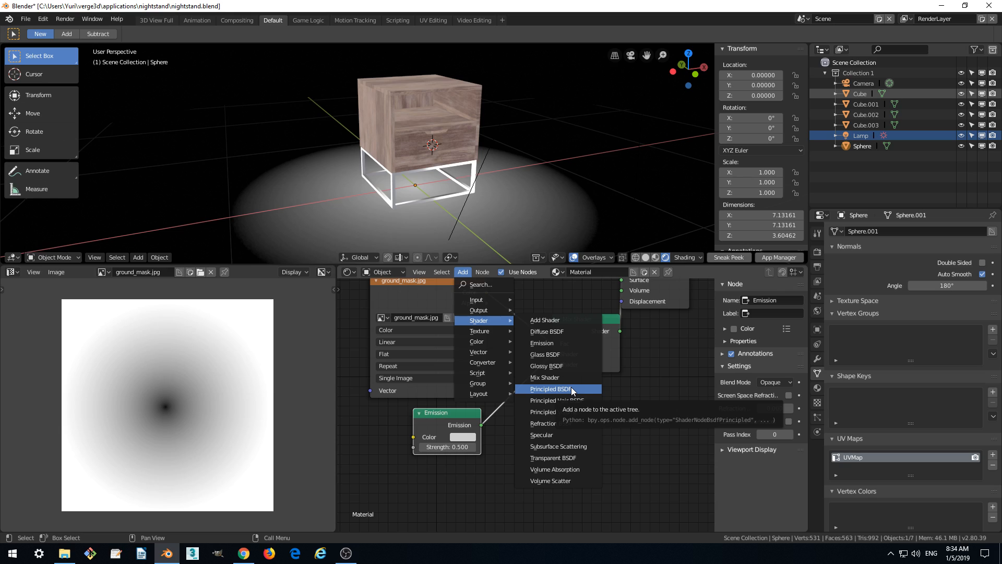
mouse_move(559, 331)
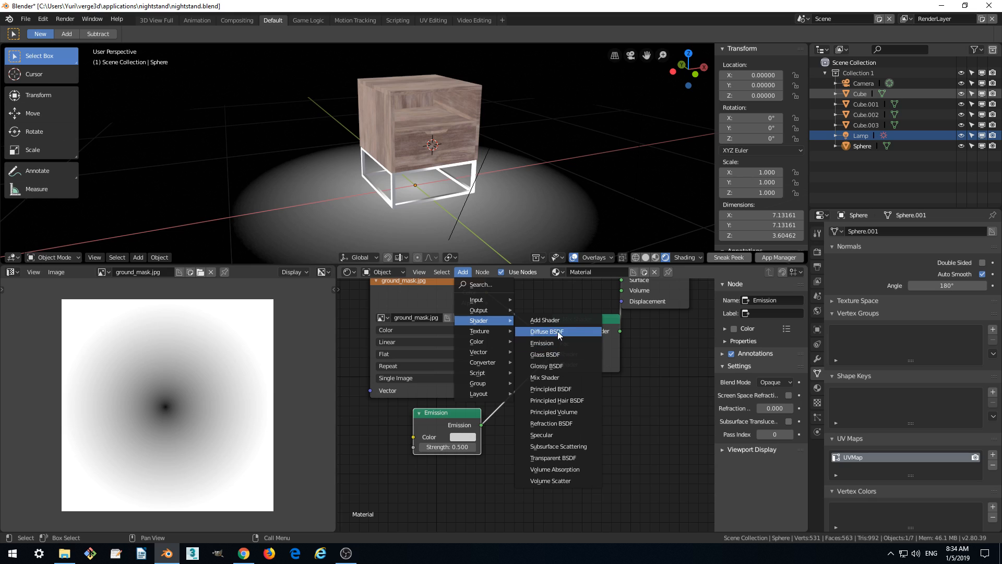
mouse_move(559, 331)
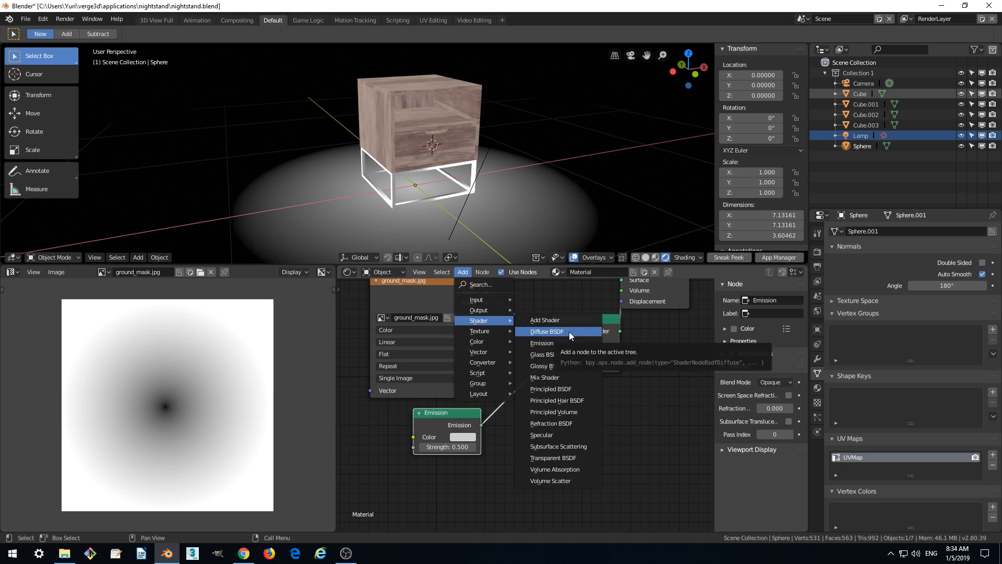
Step: Add a Diffuse BSDF below Emission and link it to the Mix Shader's second Shader input
click(546, 331)
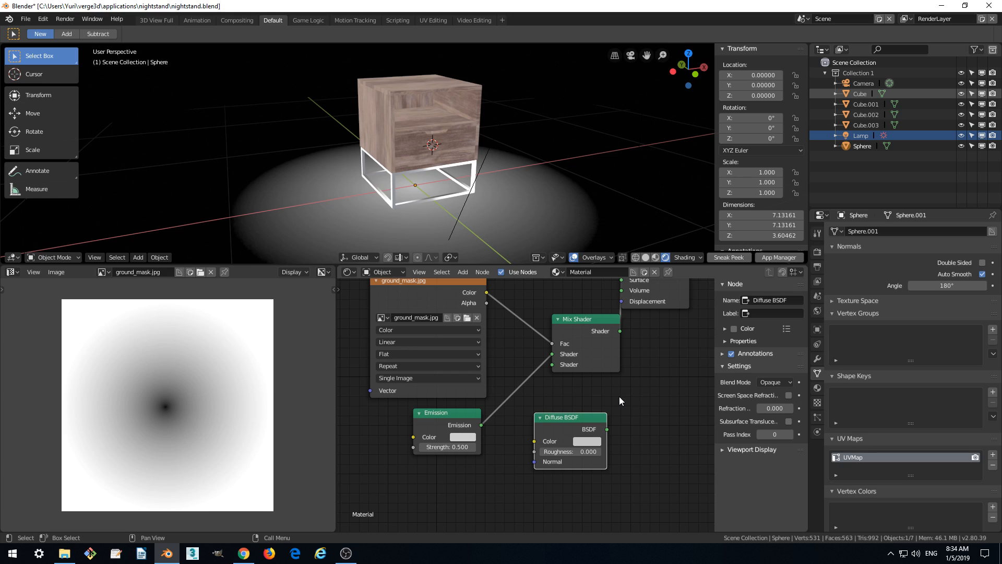
drag(569, 416, 453, 470)
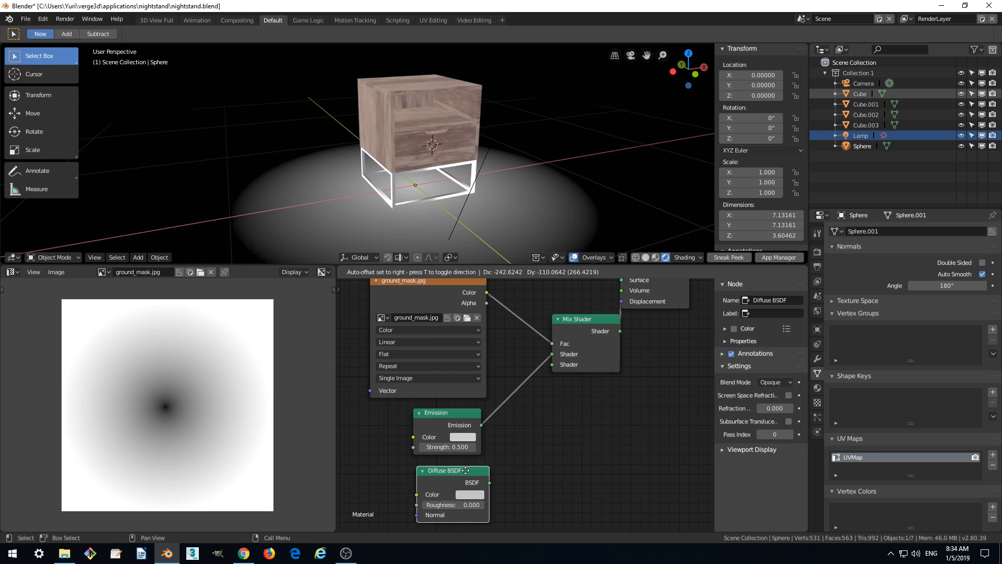
drag(481, 482, 548, 376)
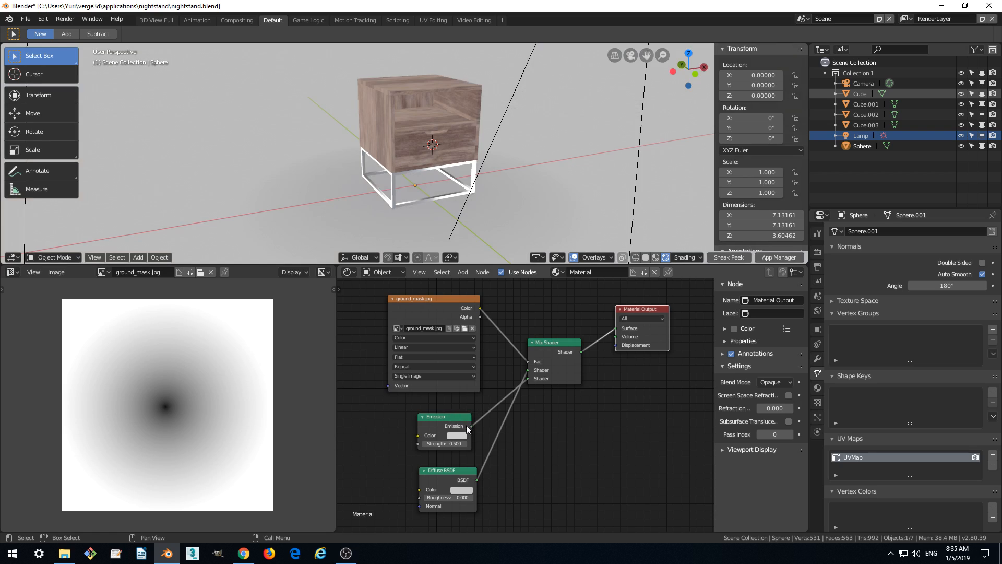
drag(444, 416, 444, 429)
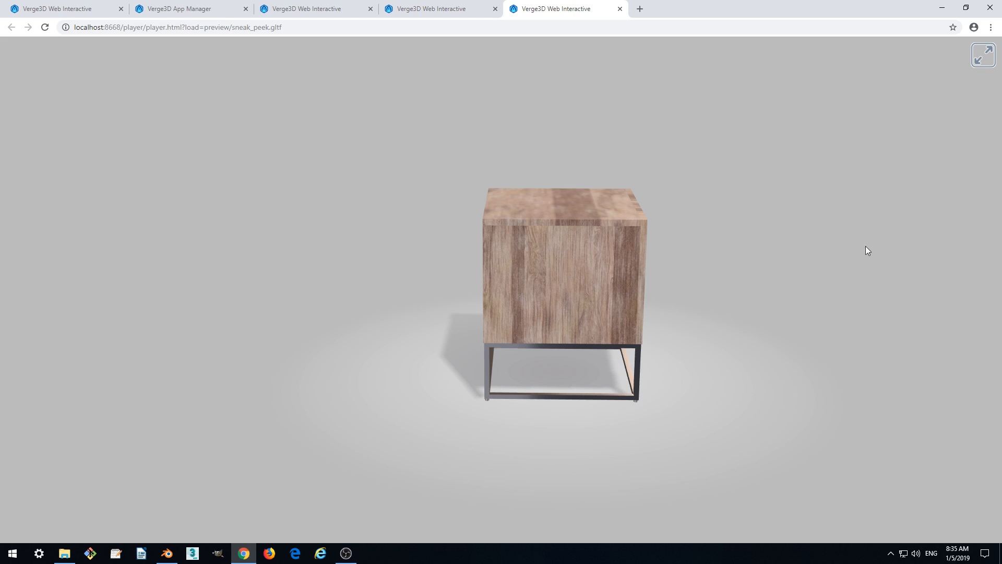
Step: Orbit the Sneak Peek view to see the nightstand's open side and a closer corner
drag(867, 250, 579, 373)
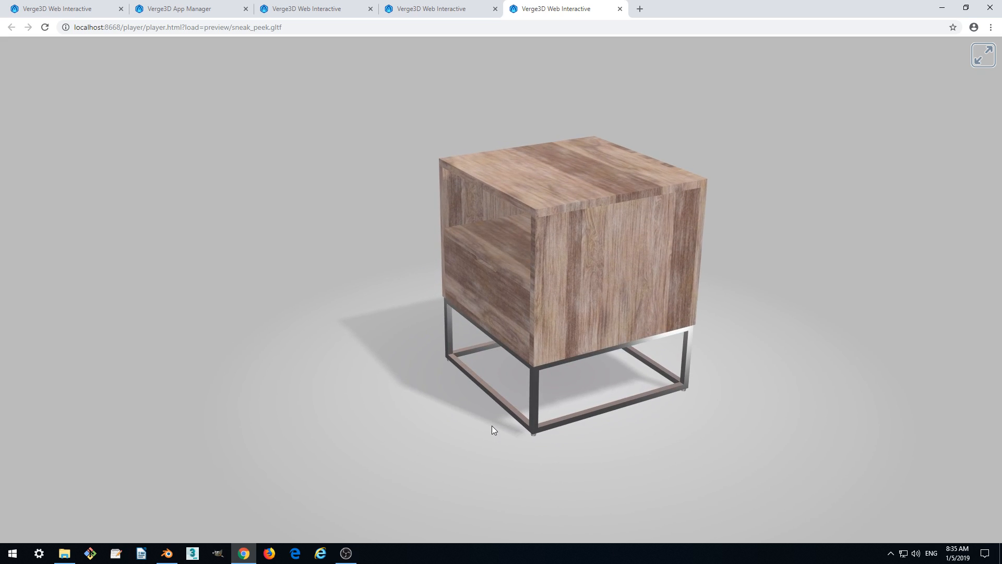
mouse_move(375, 307)
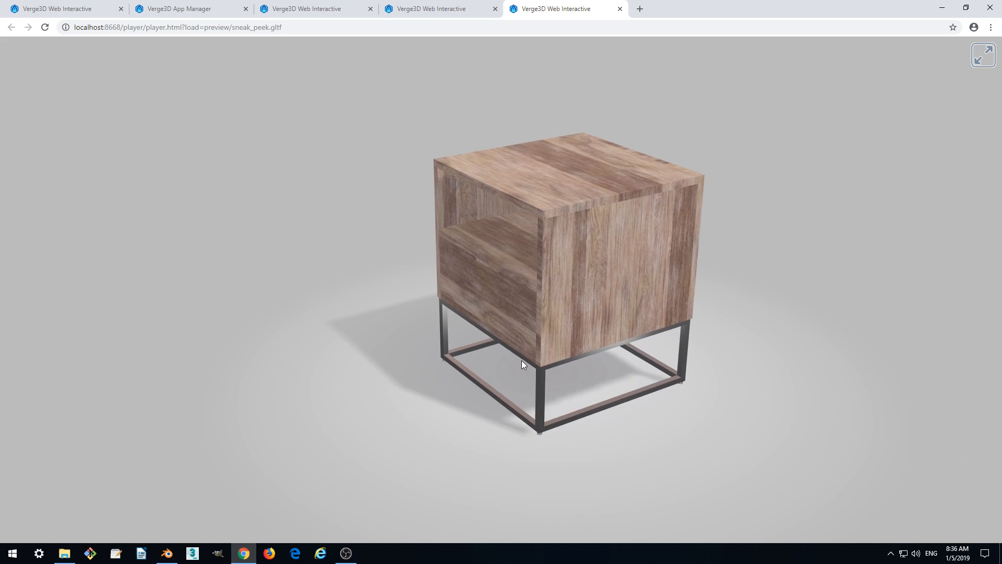
mouse_move(487, 359)
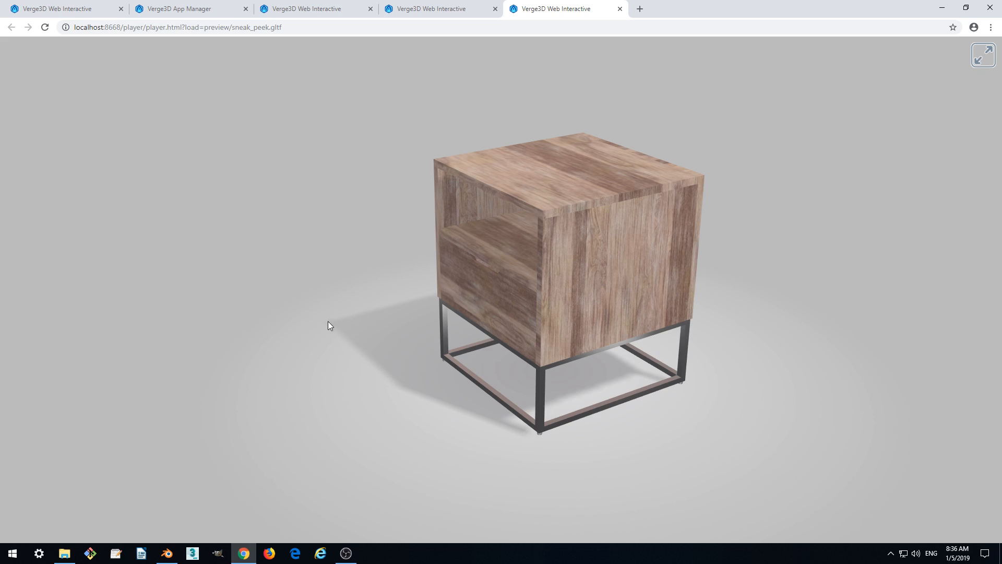
mouse_move(319, 327)
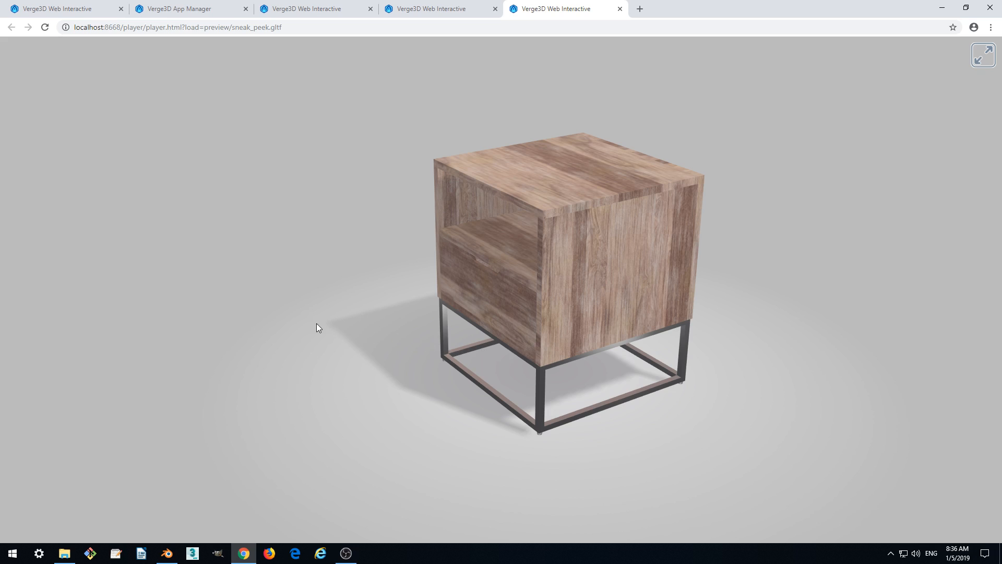
mouse_move(532, 399)
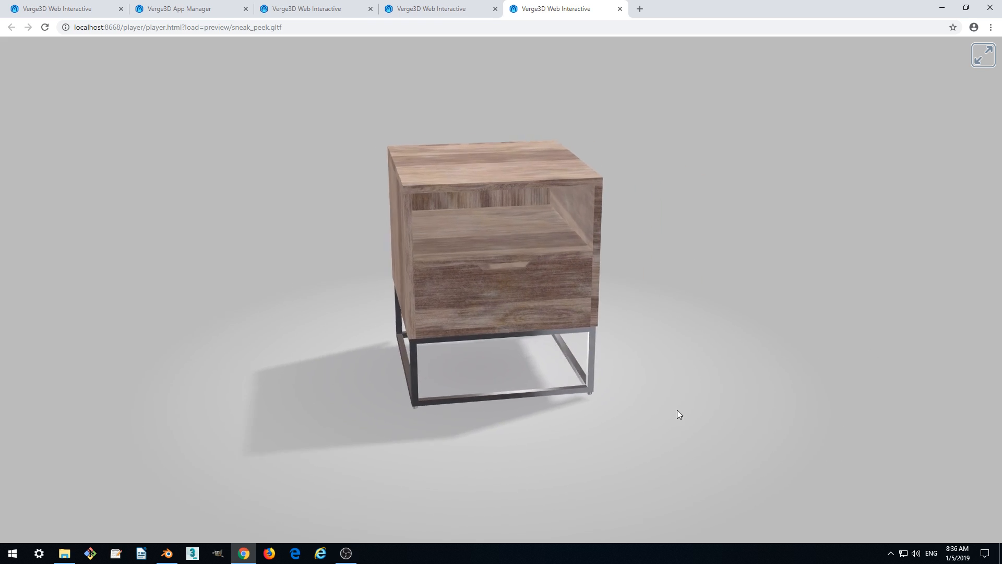
drag(679, 414, 683, 444)
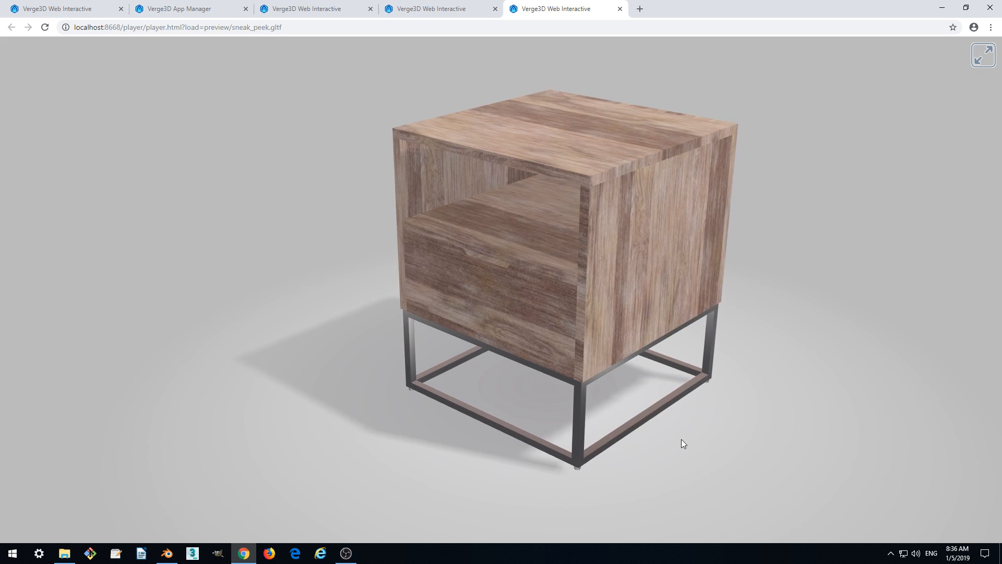